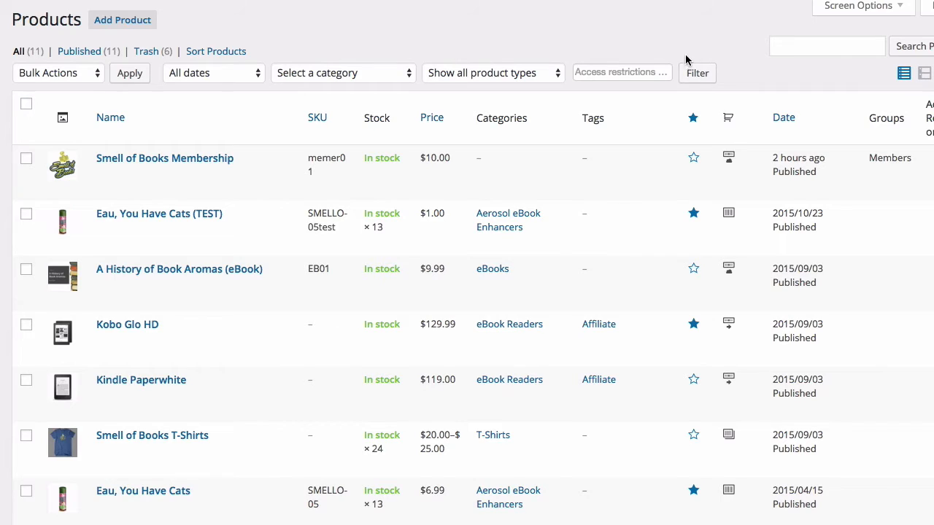
{"action": "mouse_move", "coordinate": [646, 40]}
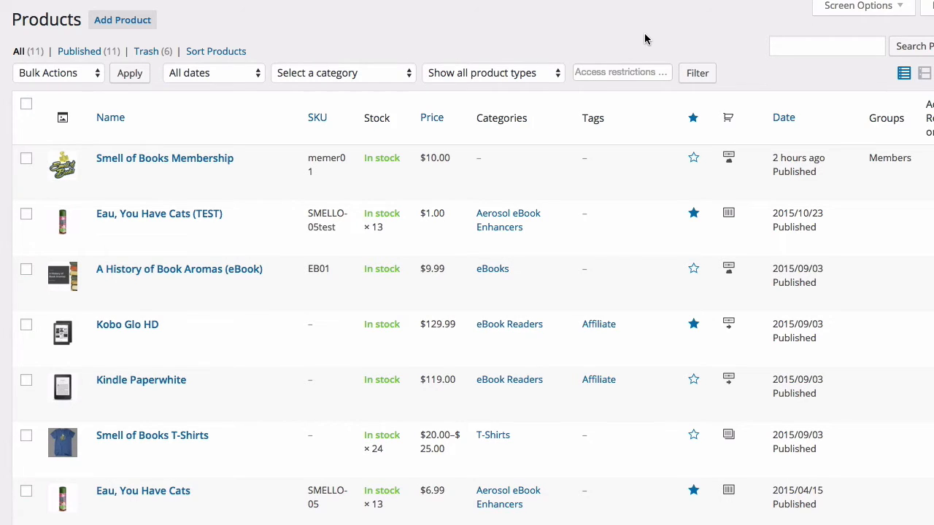
{"action": "mouse_move", "coordinate": [606, 57]}
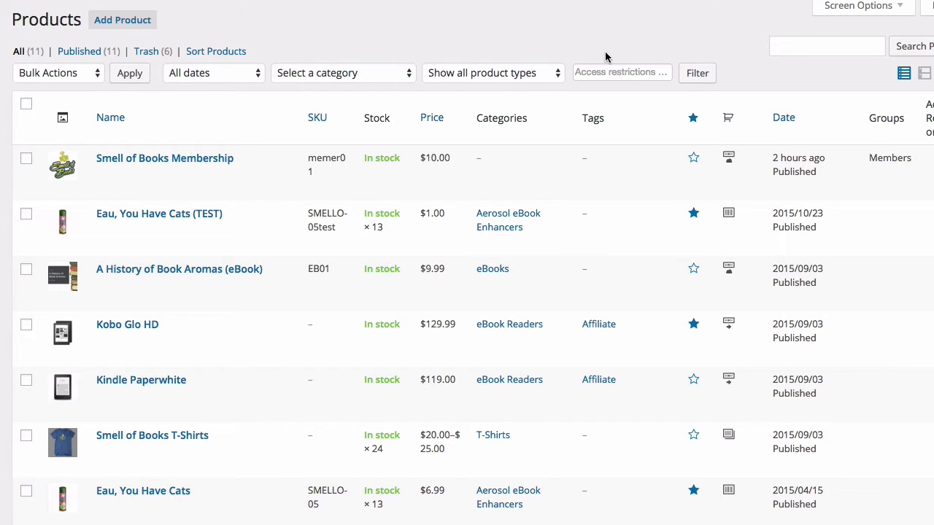
{"action": "mouse_move", "coordinate": [666, 8]}
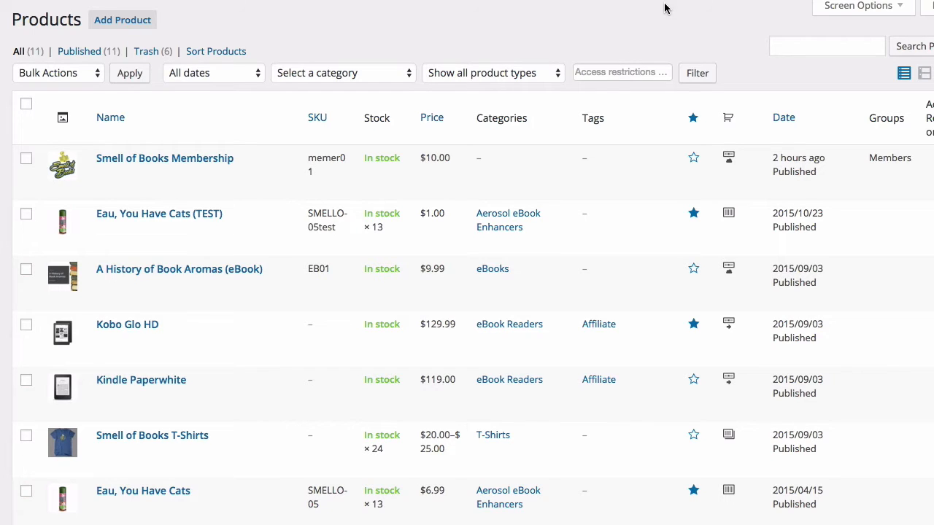
{"action": "mouse_move", "coordinate": [650, 32]}
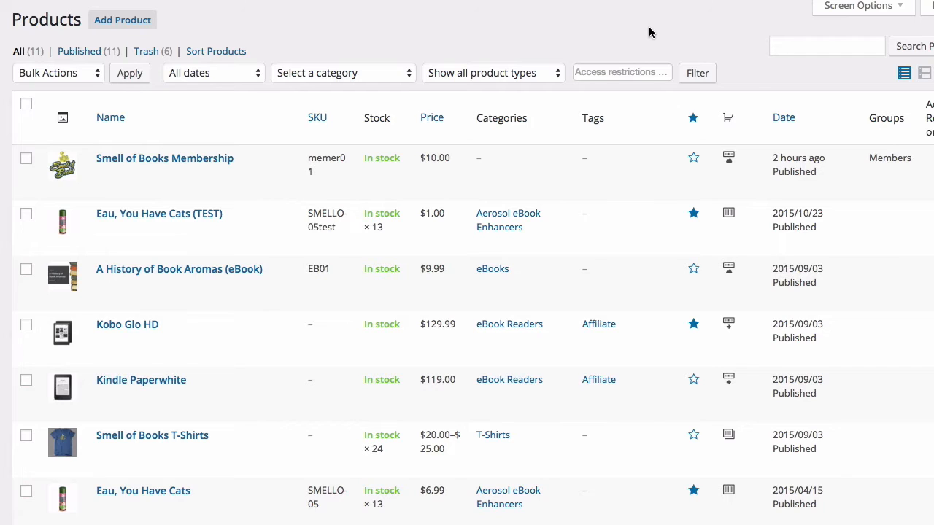
{"action": "mouse_move", "coordinate": [634, 33]}
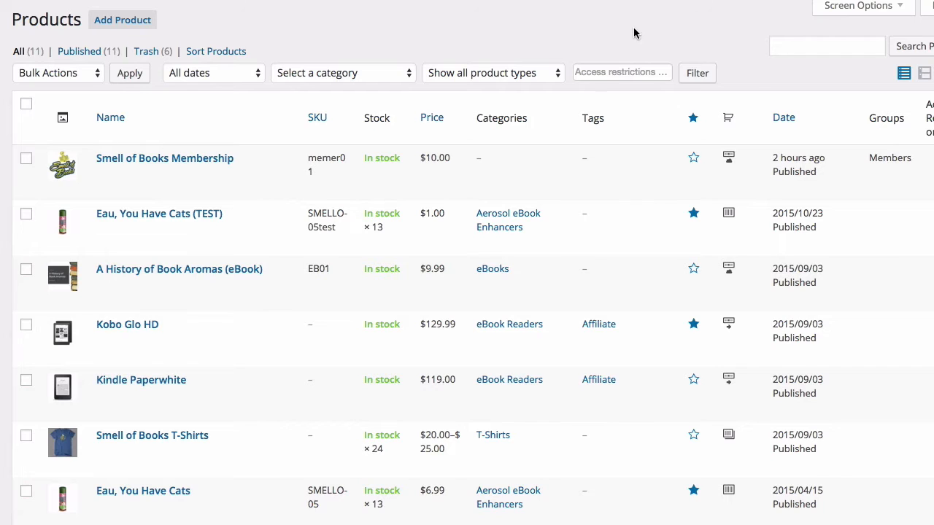
{"action": "mouse_move", "coordinate": [636, 38]}
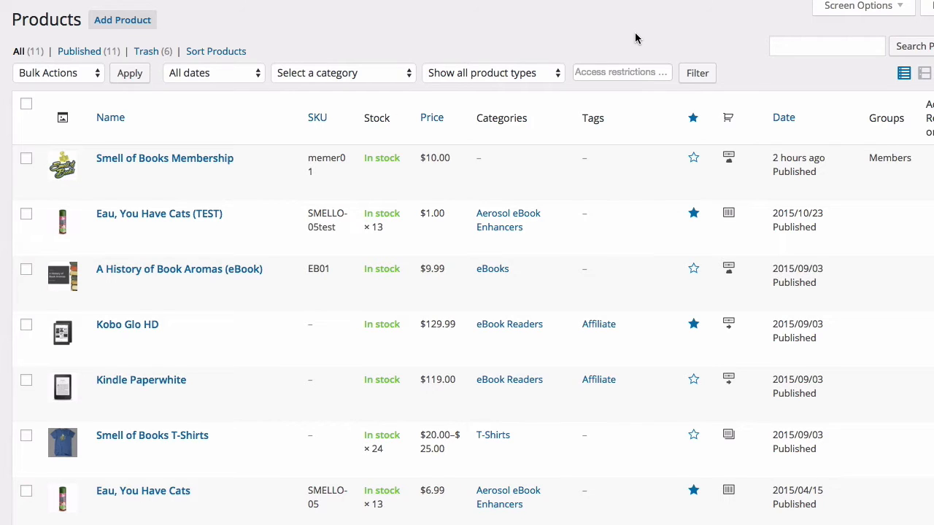
{"action": "mouse_move", "coordinate": [165, 157]}
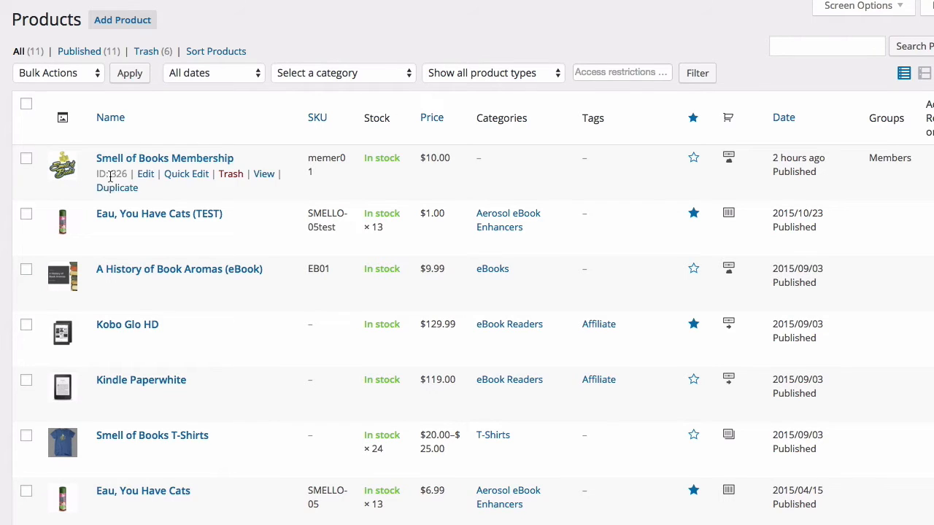
{"action": "mouse_move", "coordinate": [145, 174]}
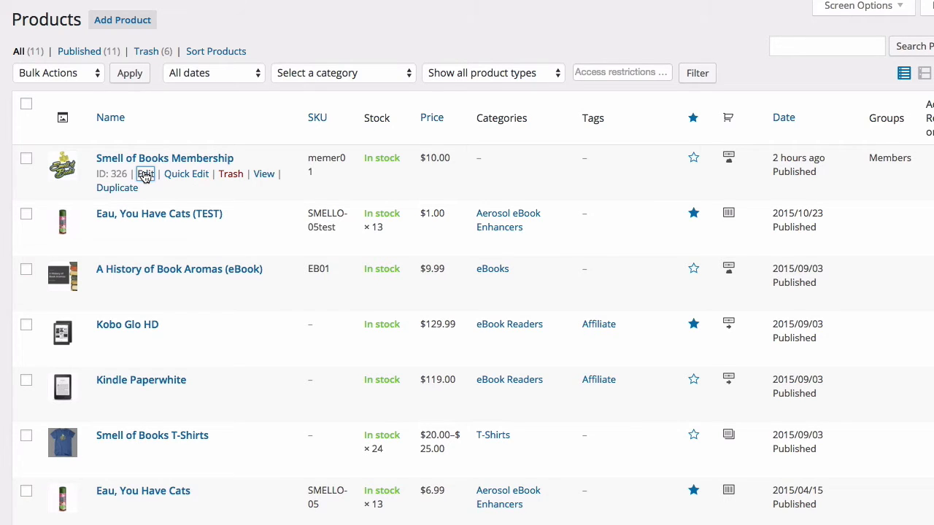
Open Smell of Books Membership for editing and show its product type list
{"action": "left_click", "coordinate": [146, 174]}
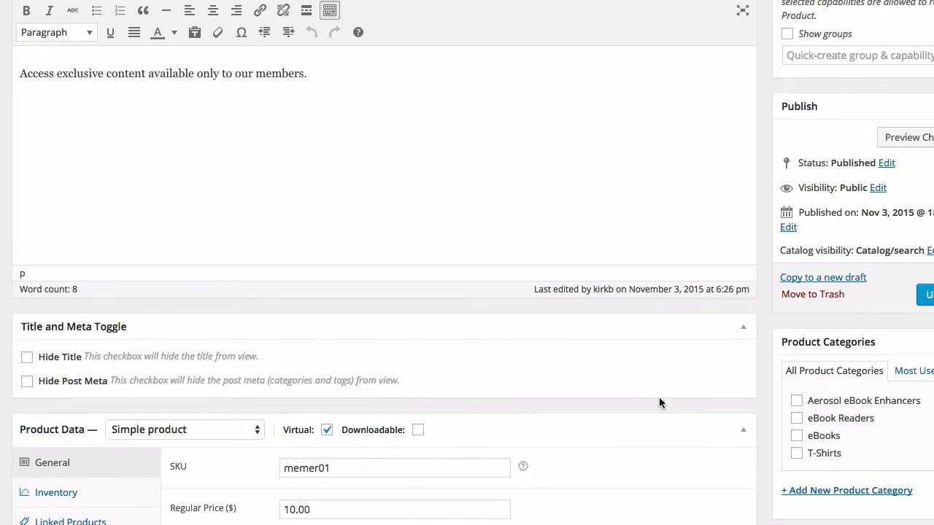
{"action": "scroll", "scroll_direction": "down", "scroll_amount": 3}
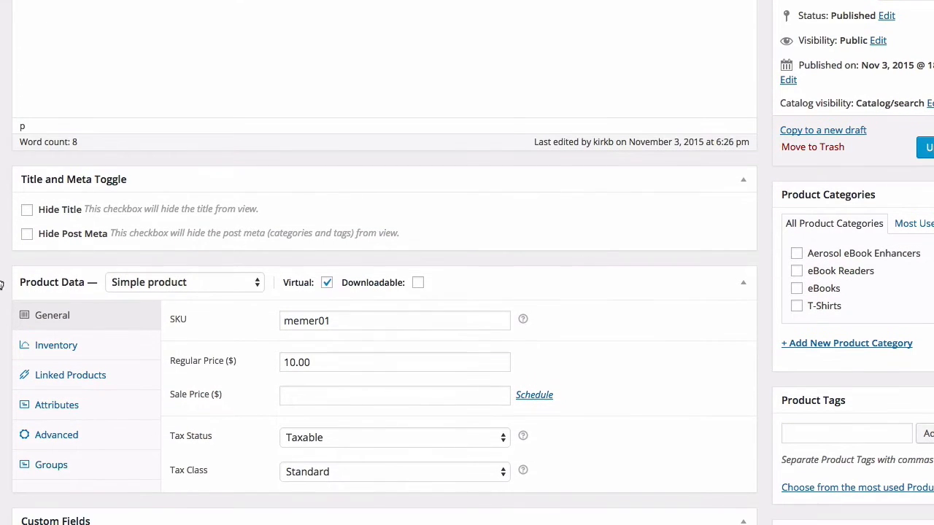
{"action": "left_click", "coordinate": [184, 282]}
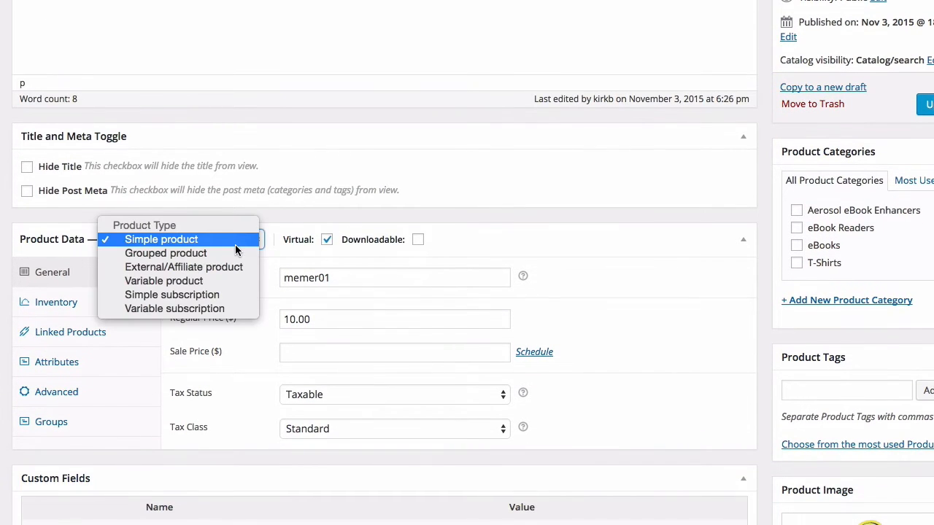
{"action": "mouse_move", "coordinate": [183, 295]}
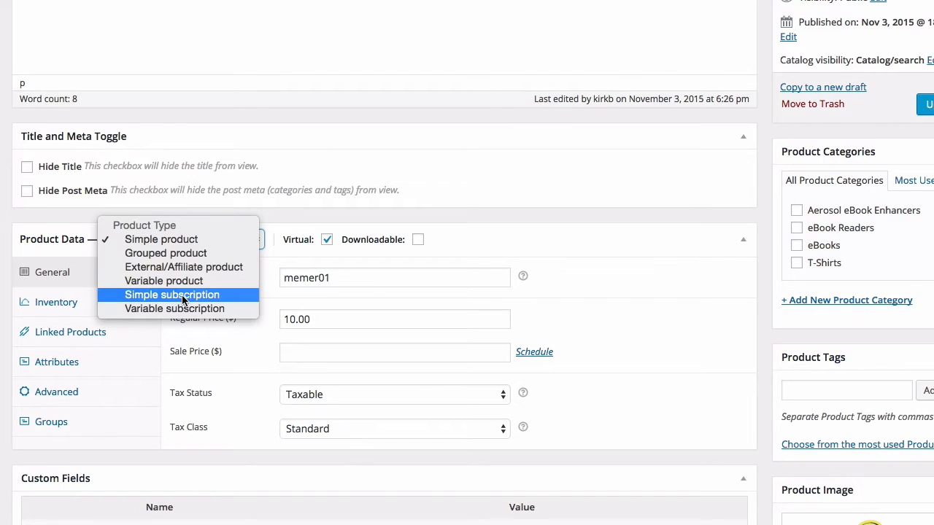
{"action": "mouse_move", "coordinate": [130, 308]}
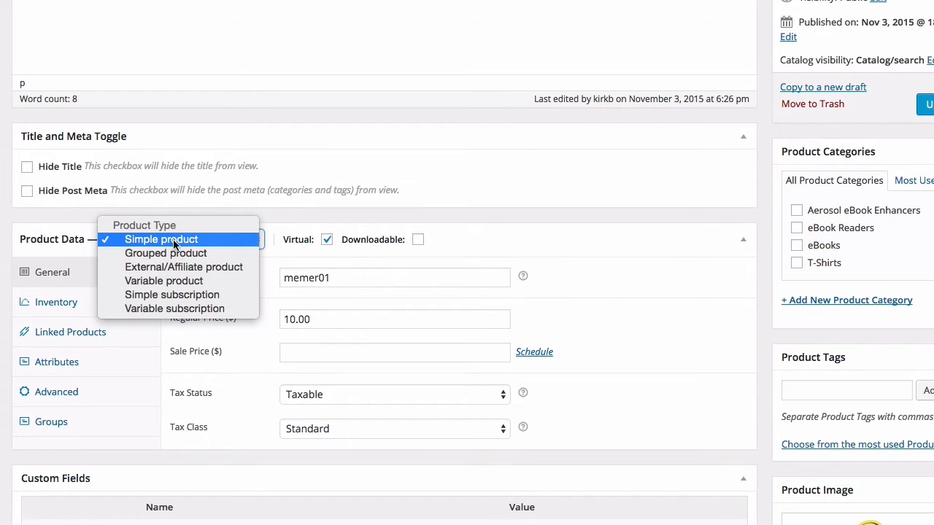
{"action": "mouse_move", "coordinate": [203, 242]}
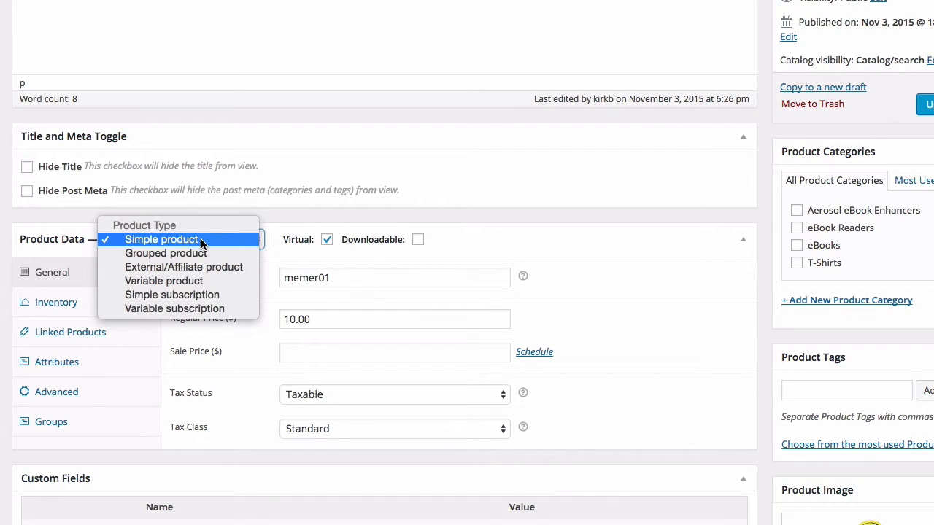
{"action": "mouse_move", "coordinate": [197, 241]}
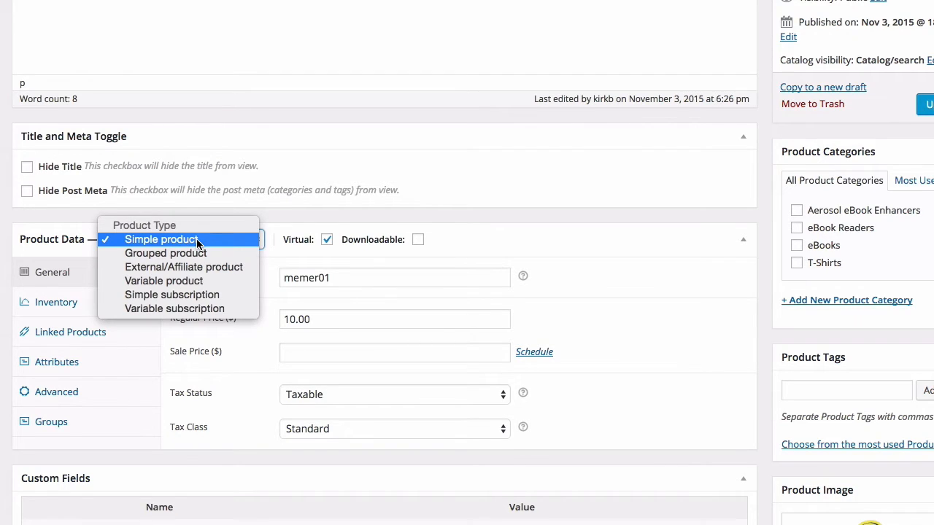
{"action": "mouse_move", "coordinate": [165, 303]}
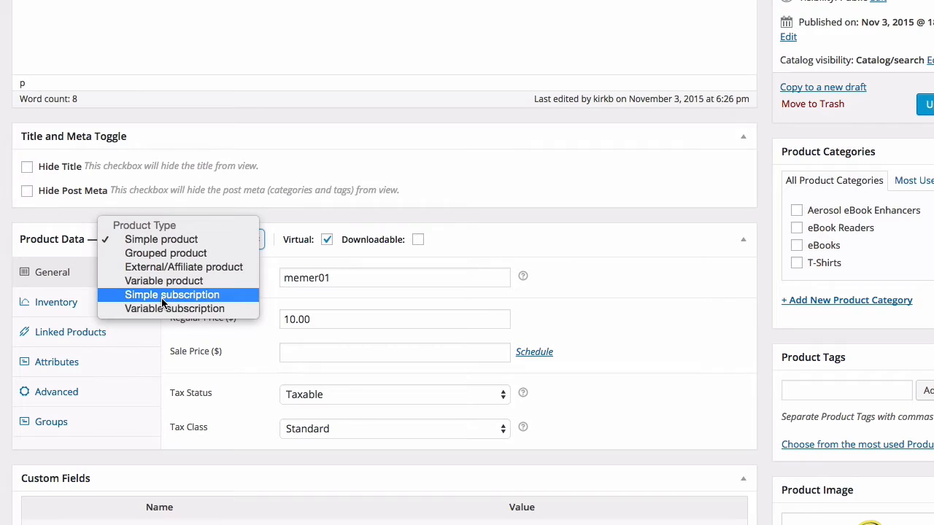
{"action": "mouse_move", "coordinate": [153, 299]}
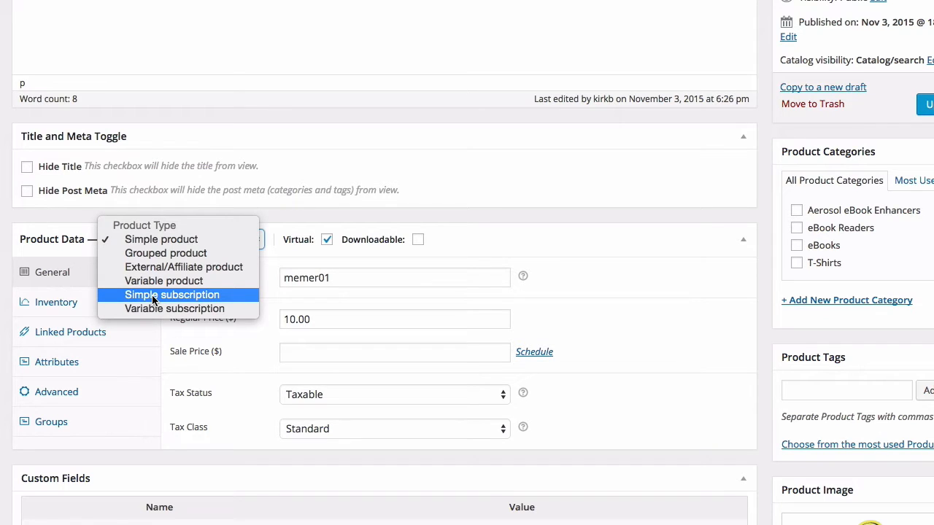
Make the membership a simple subscription with a $10 subscription price
{"action": "left_click", "coordinate": [172, 295]}
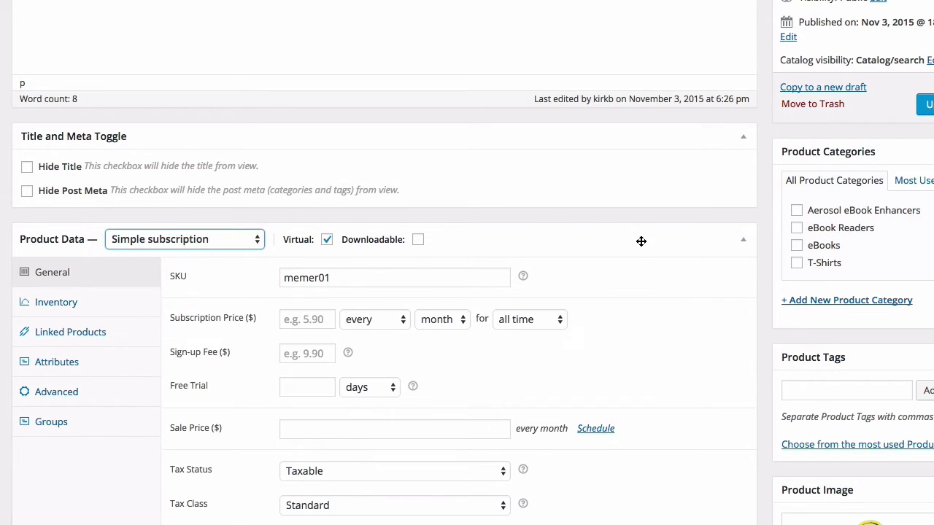
{"action": "scroll", "scroll_direction": "down", "scroll_amount": 3}
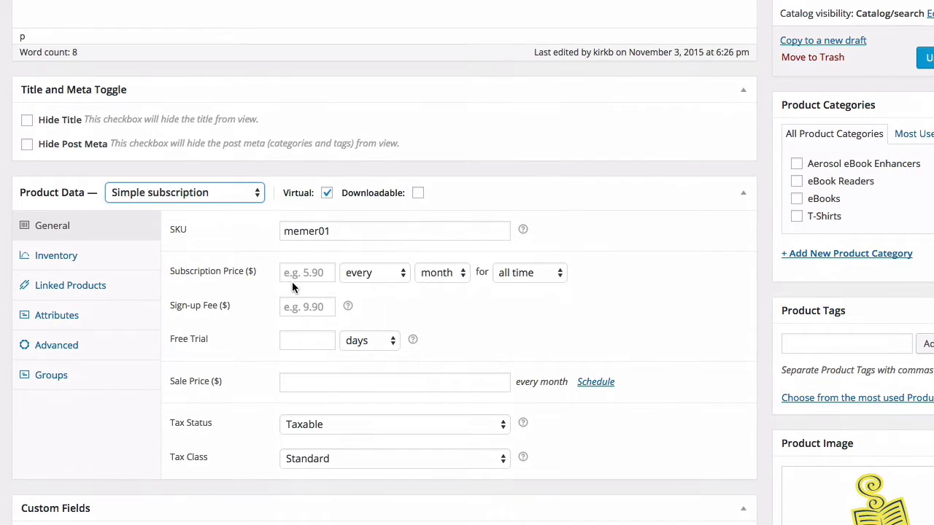
{"action": "type", "text": "1"}
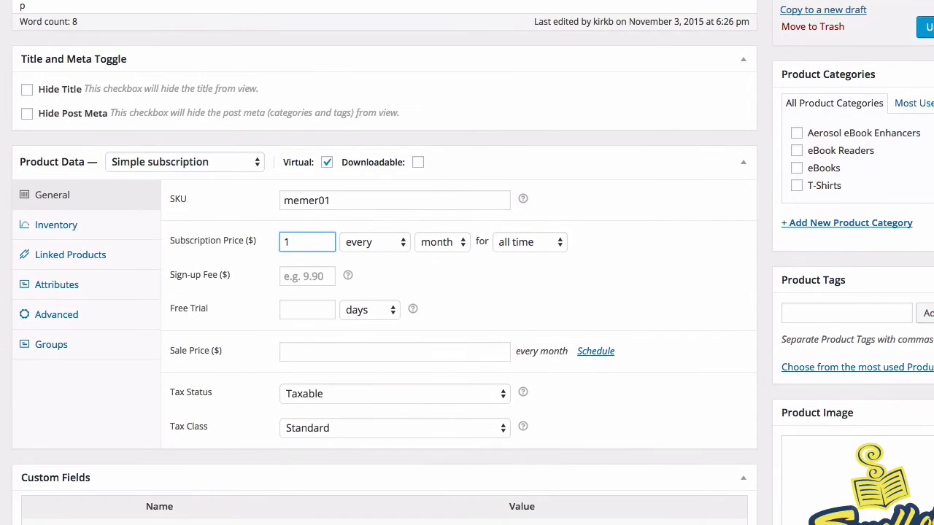
{"action": "type", "text": "0"}
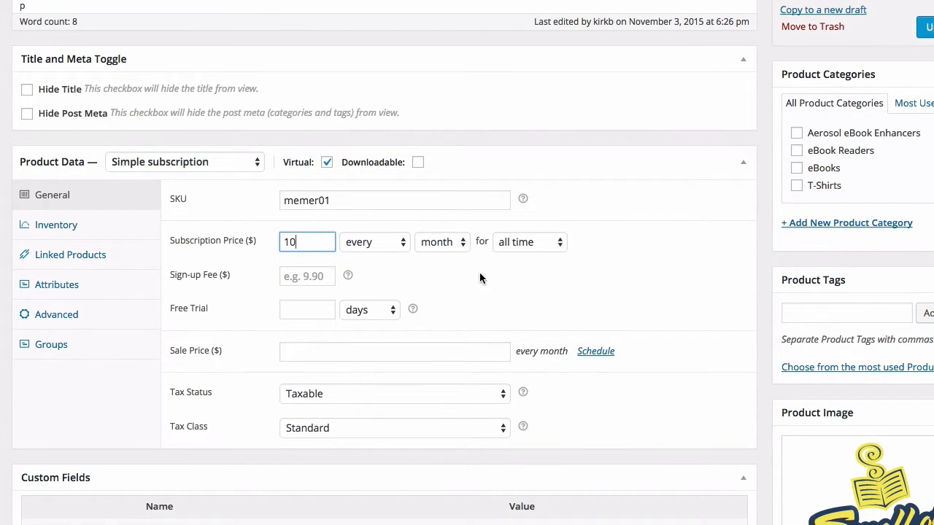
{"action": "mouse_move", "coordinate": [434, 270]}
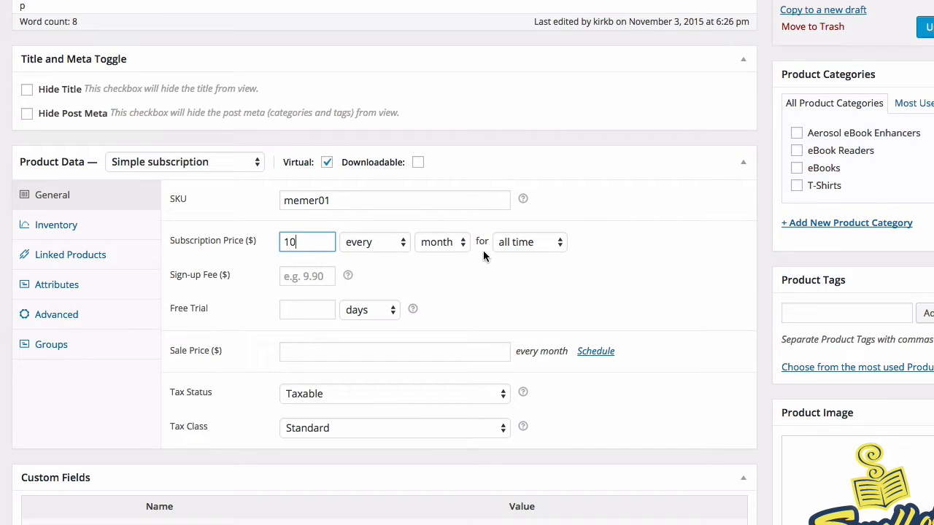
Keep billing every month with an all-time subscription length
{"action": "left_click", "coordinate": [374, 241]}
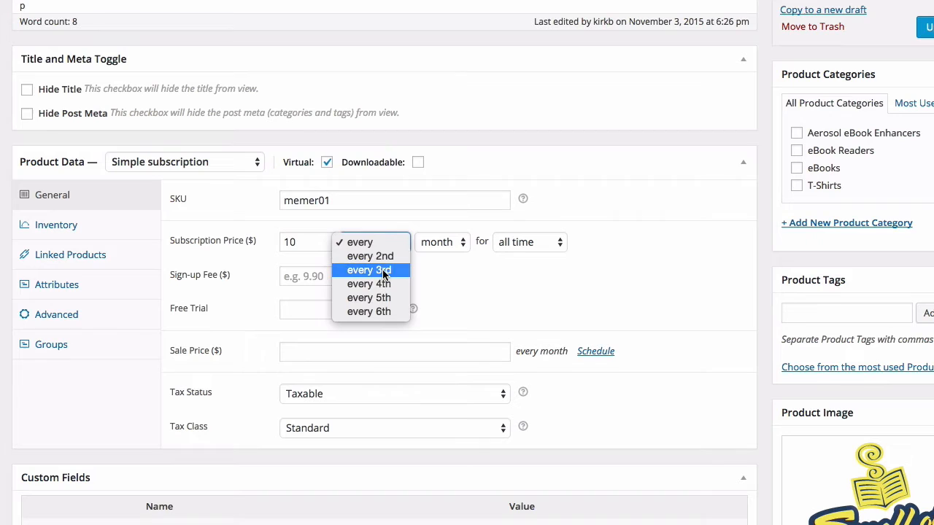
{"action": "left_click", "coordinate": [369, 256]}
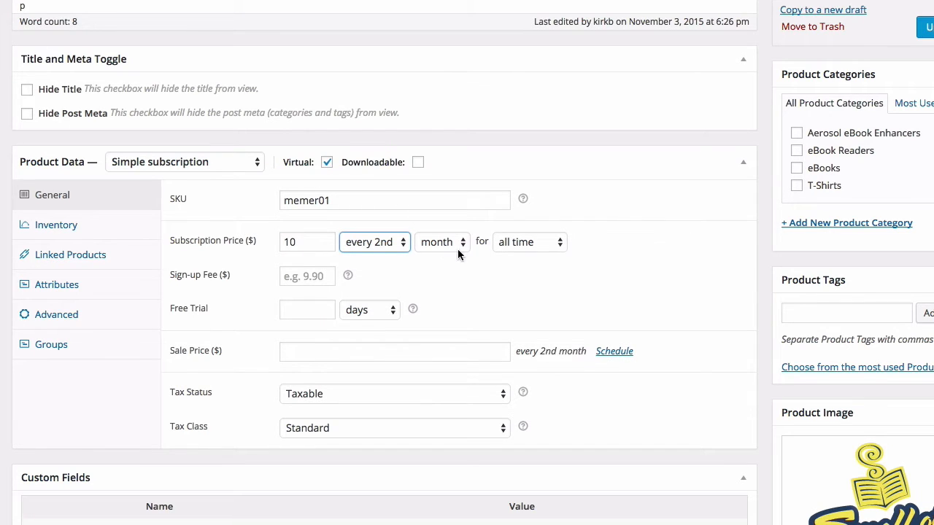
{"action": "left_click", "coordinate": [374, 241]}
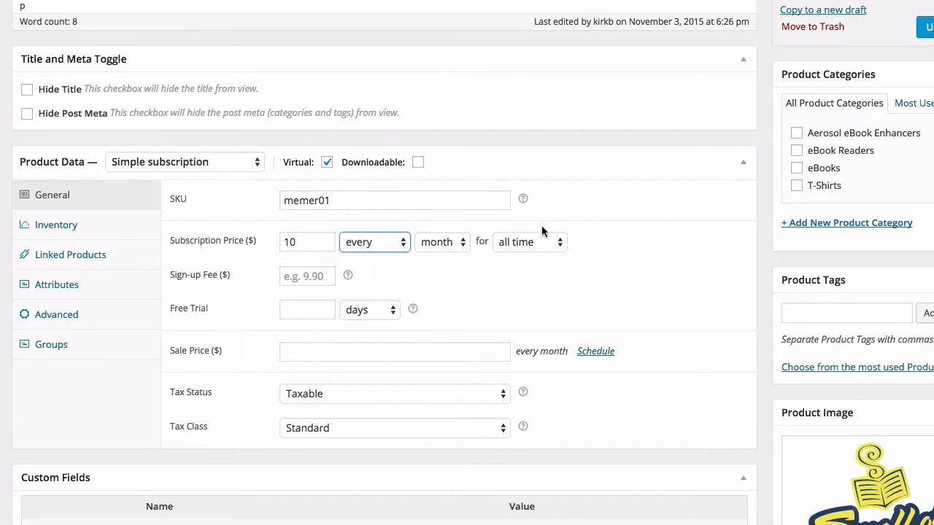
{"action": "left_click", "coordinate": [529, 241]}
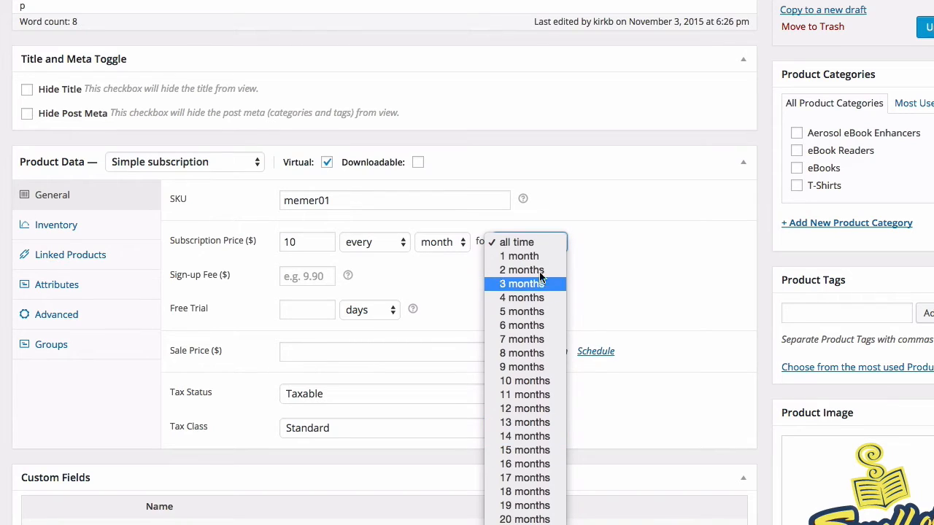
{"action": "left_click", "coordinate": [516, 242]}
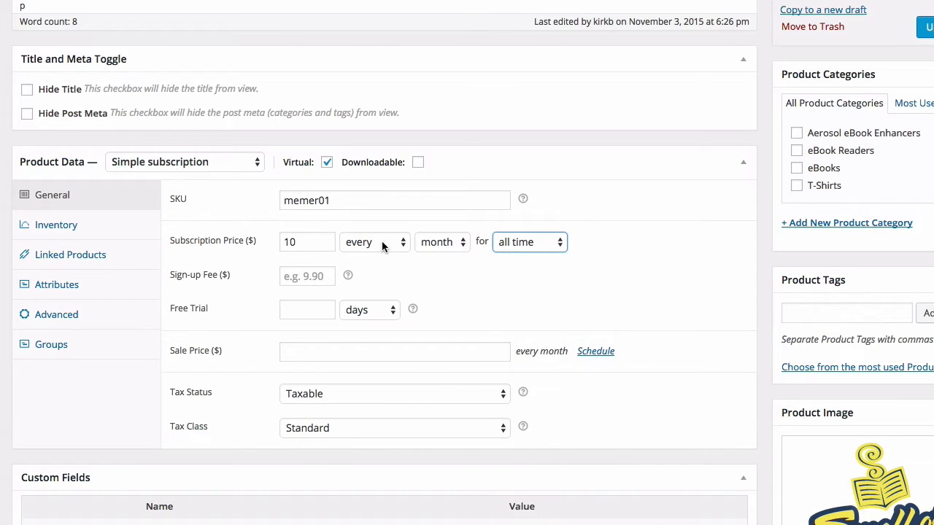
{"action": "mouse_move", "coordinate": [743, 195]}
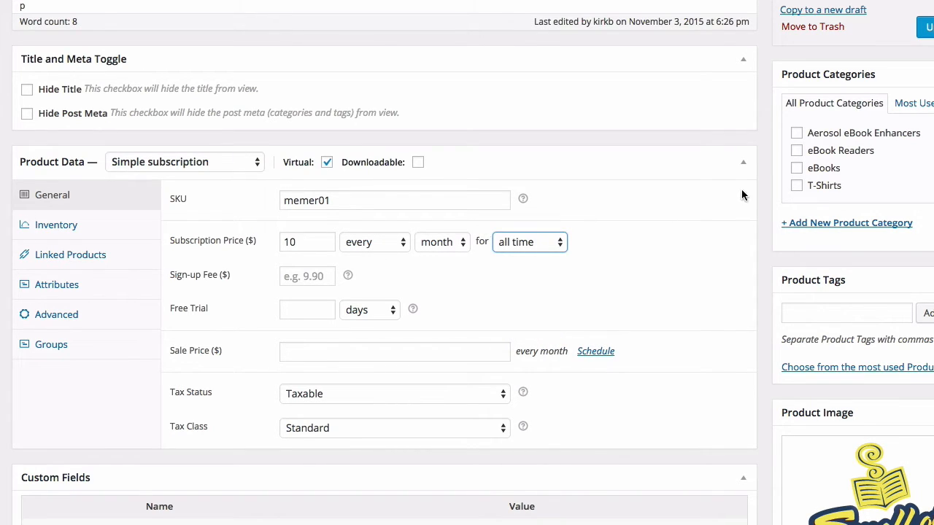
{"action": "mouse_move", "coordinate": [726, 210]}
{"action": "type", "text": "0"}
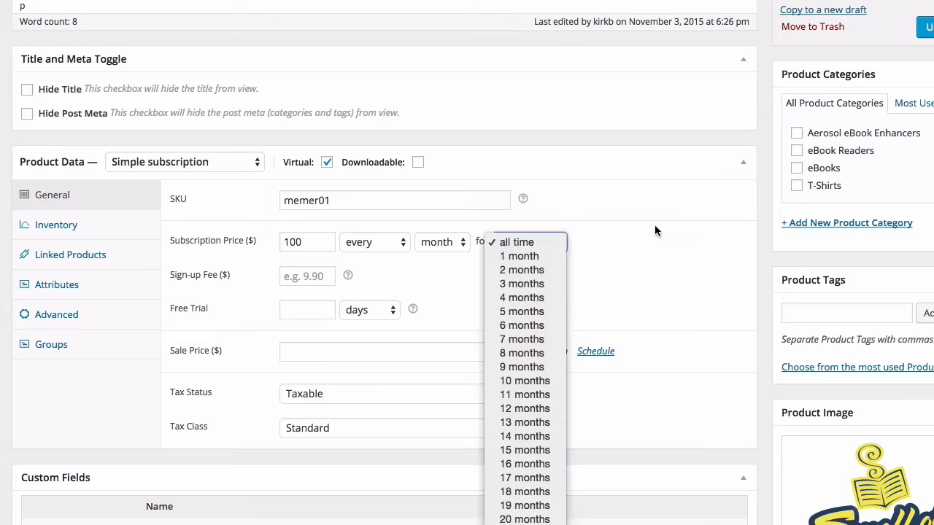
{"action": "left_click", "coordinate": [521, 284]}
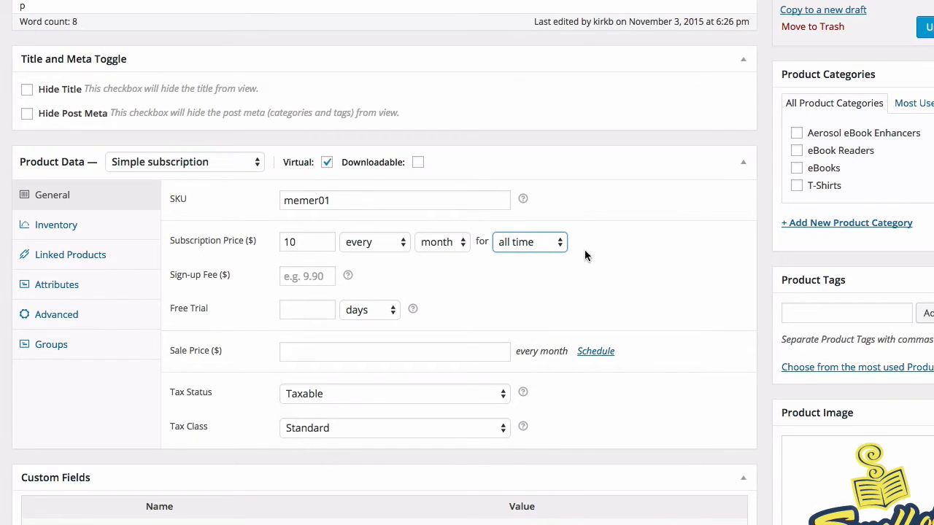
{"action": "mouse_move", "coordinate": [587, 241]}
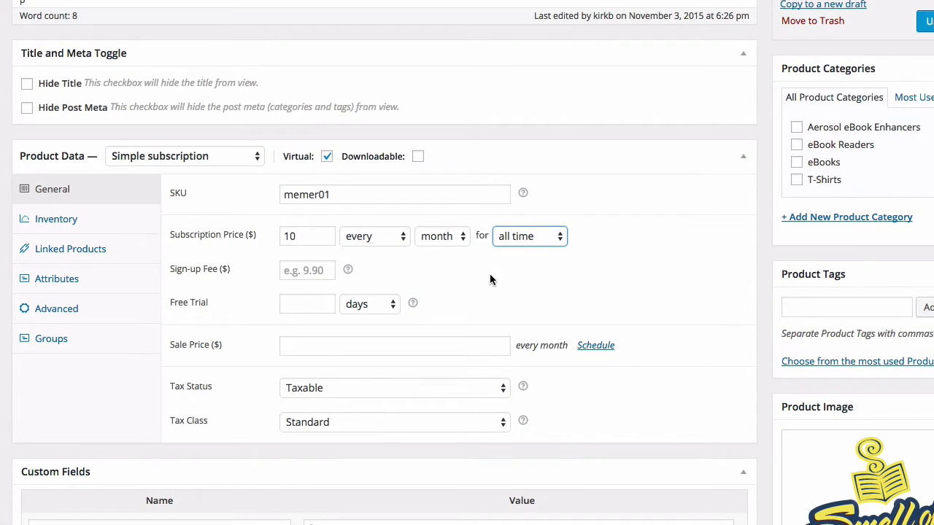
Enter 15 in the membership's Sign-up Fee field
{"action": "left_click", "coordinate": [307, 270]}
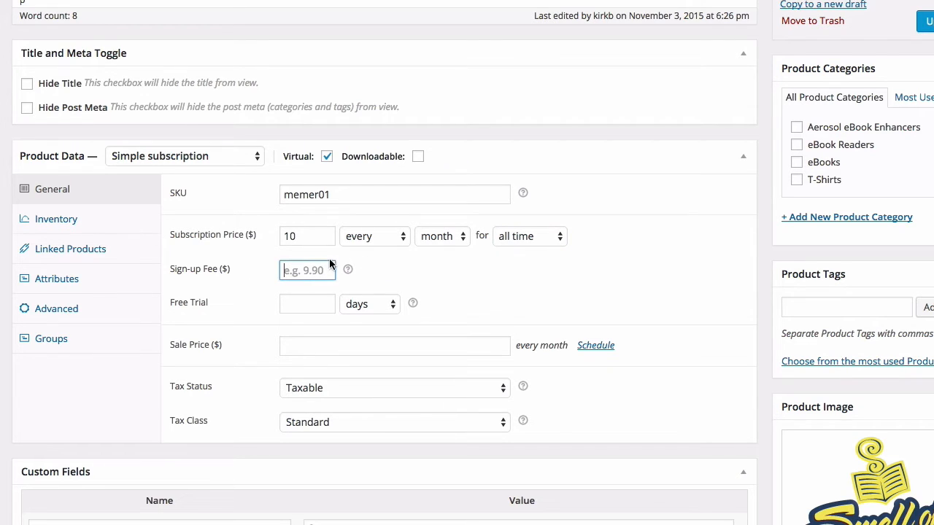
{"action": "type", "text": "1"}
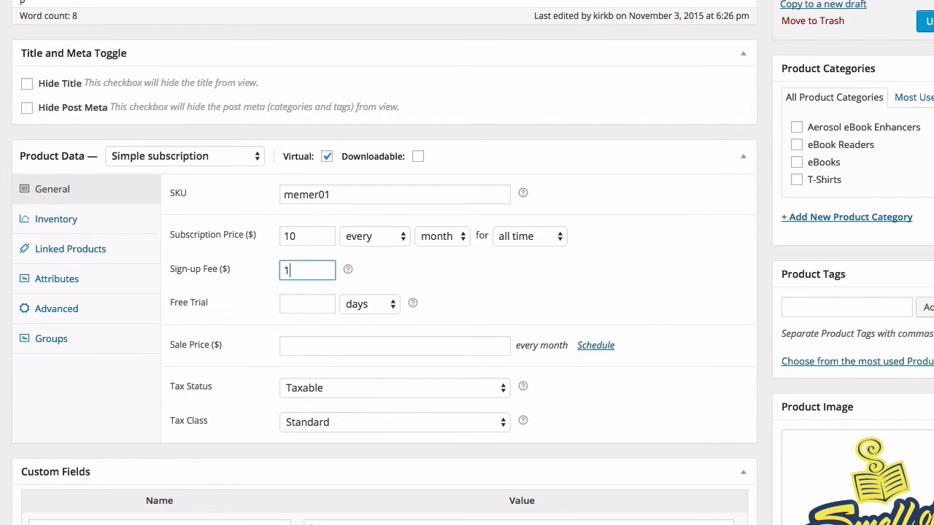
{"action": "type", "text": "5"}
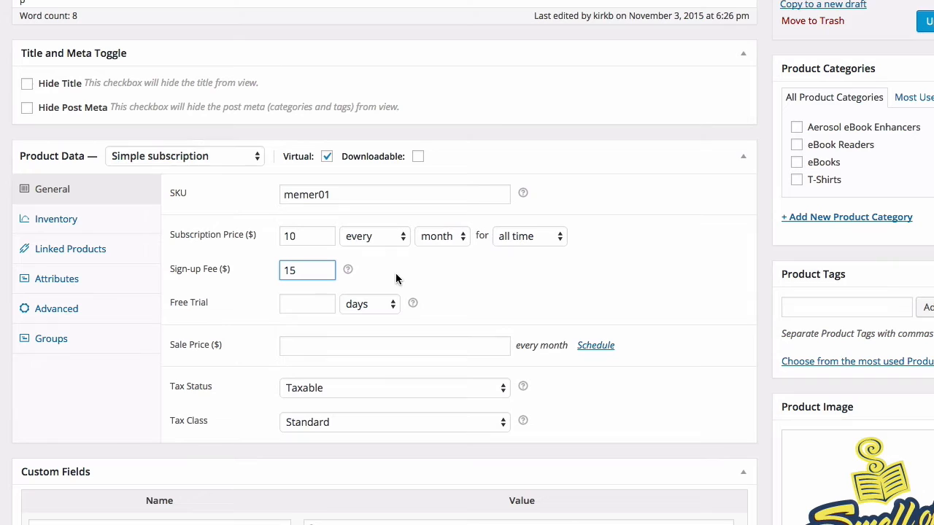
{"action": "mouse_move", "coordinate": [367, 236]}
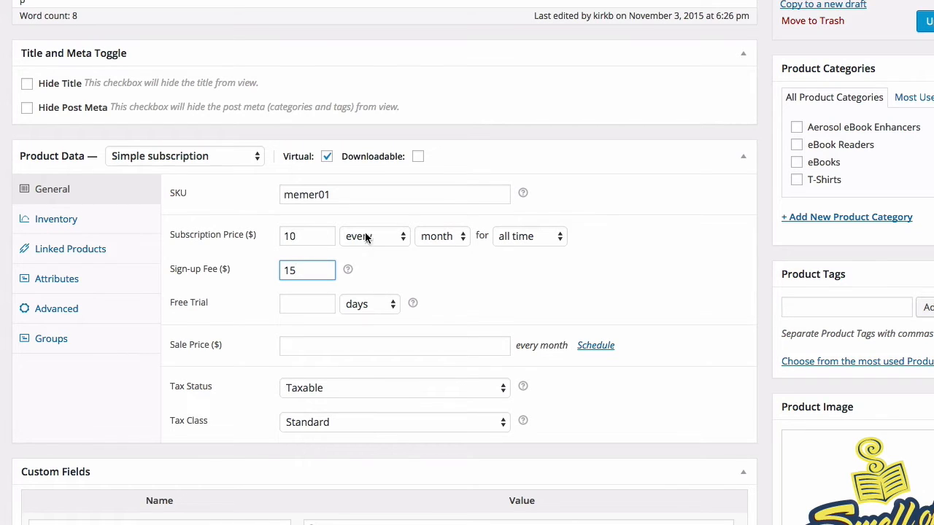
{"action": "mouse_move", "coordinate": [624, 233]}
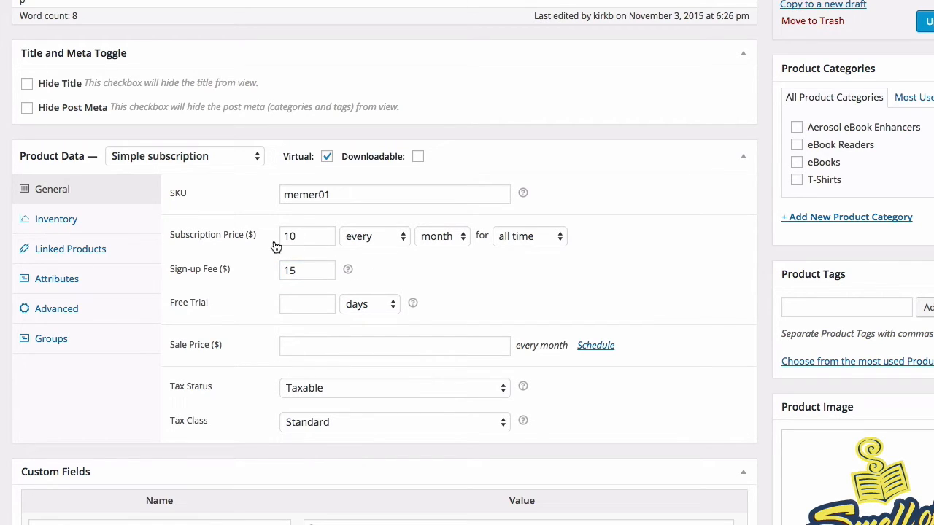
{"action": "mouse_move", "coordinate": [366, 274]}
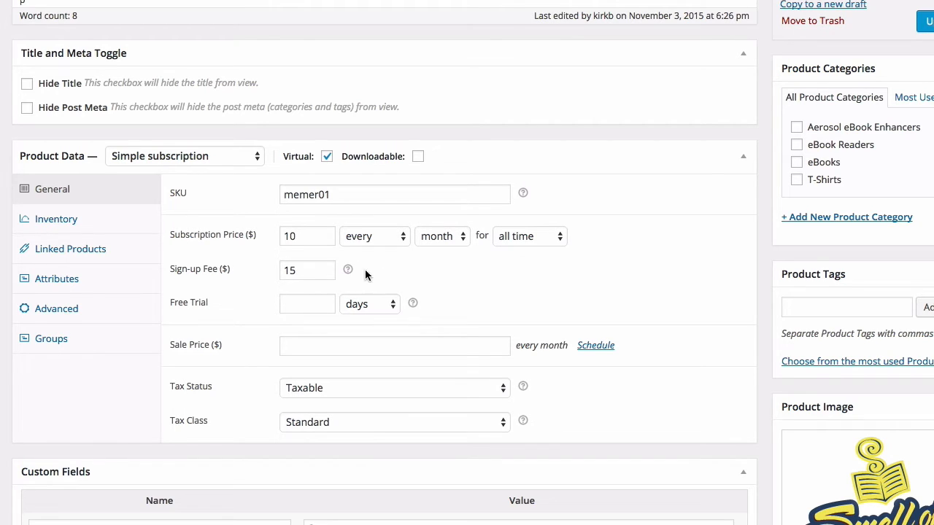
{"action": "mouse_move", "coordinate": [394, 272]}
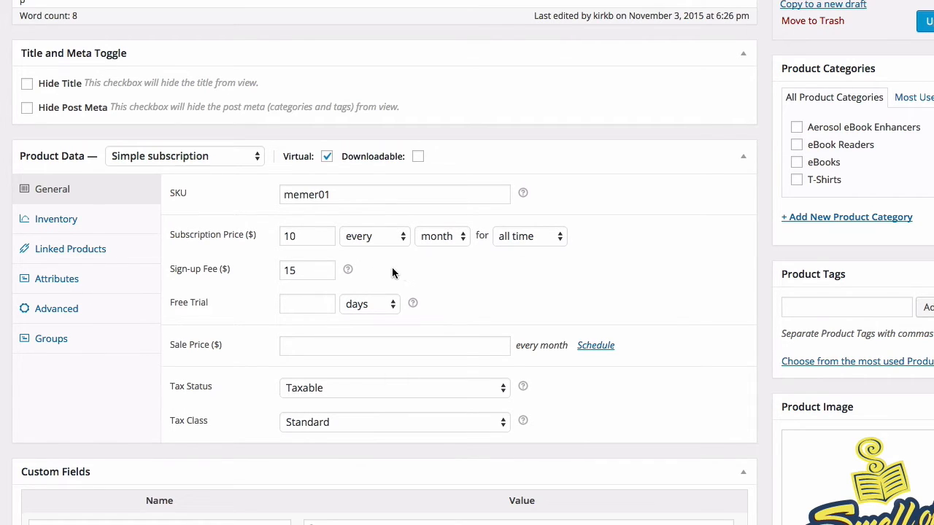
{"action": "mouse_move", "coordinate": [417, 269]}
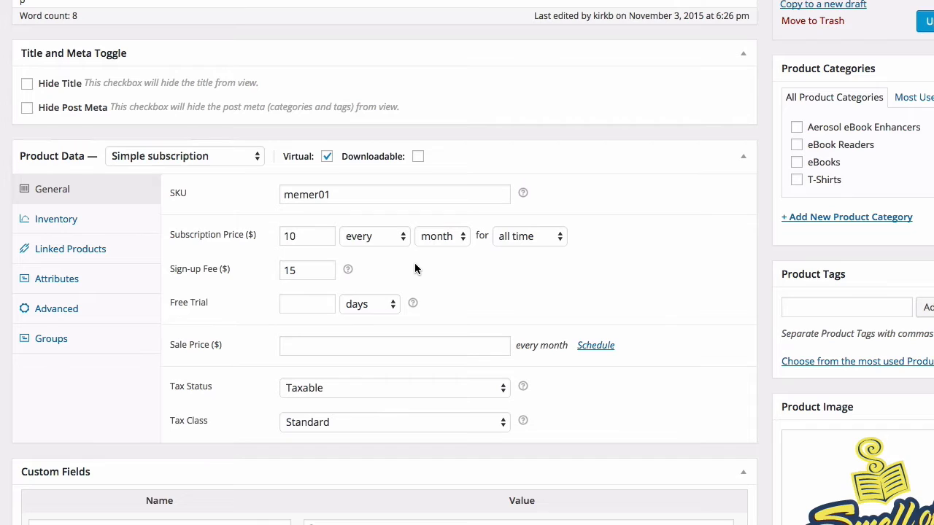
{"action": "mouse_move", "coordinate": [260, 280]}
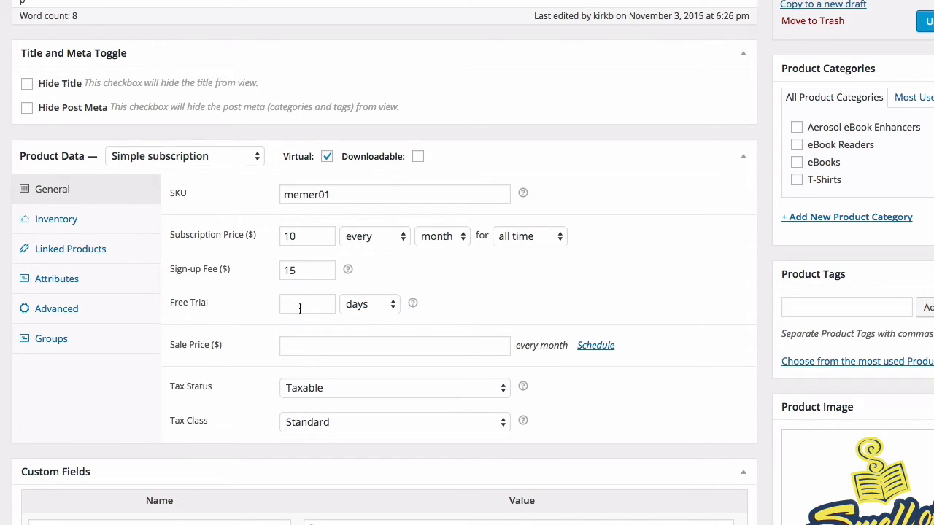
Set the membership's free trial to 7 days
{"action": "left_click", "coordinate": [307, 303]}
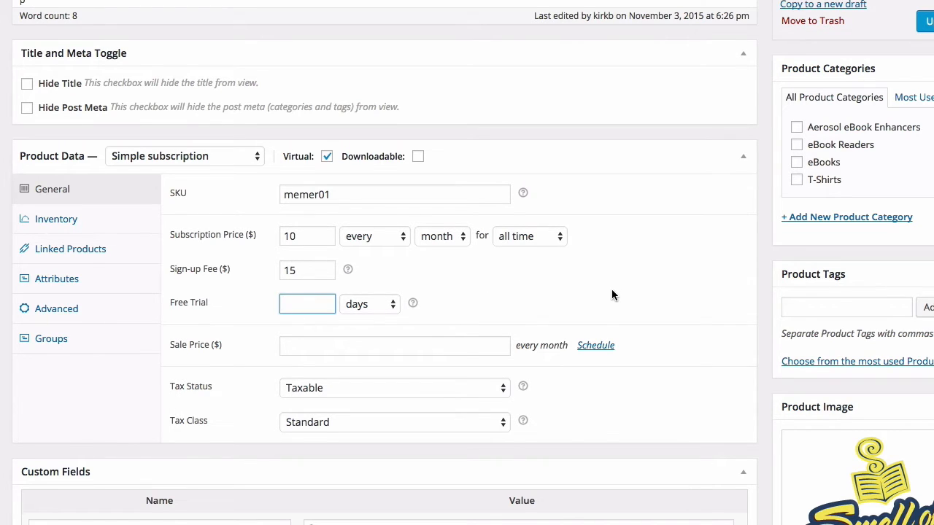
{"action": "scroll", "scroll_direction": "down", "scroll_amount": 3}
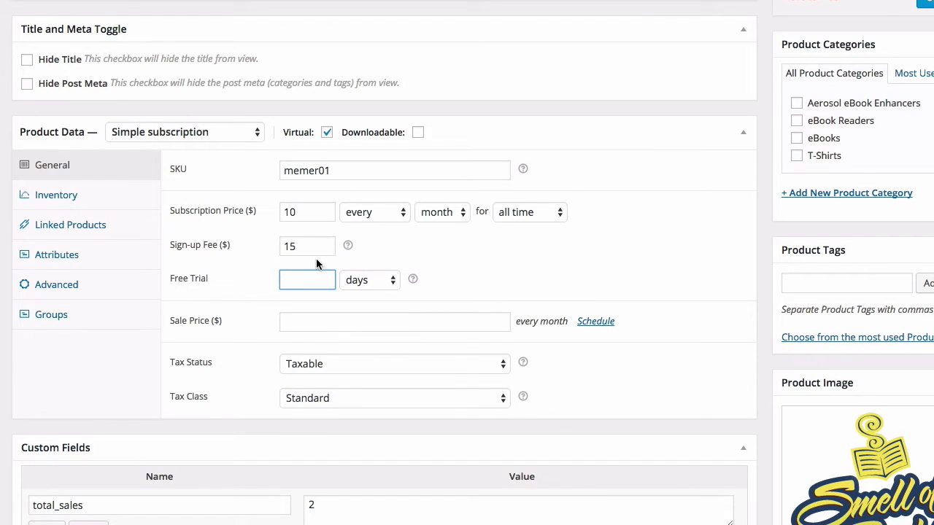
{"action": "type", "text": "7"}
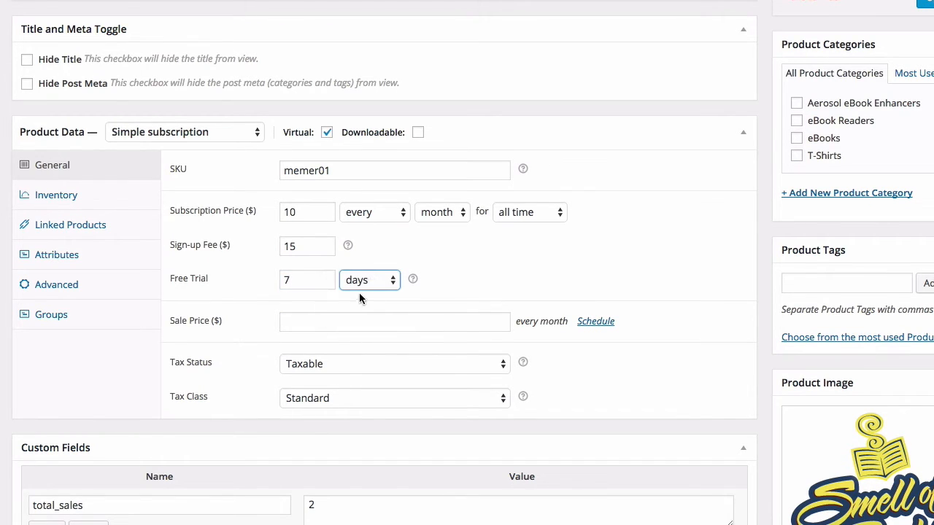
{"action": "left_click", "coordinate": [368, 279]}
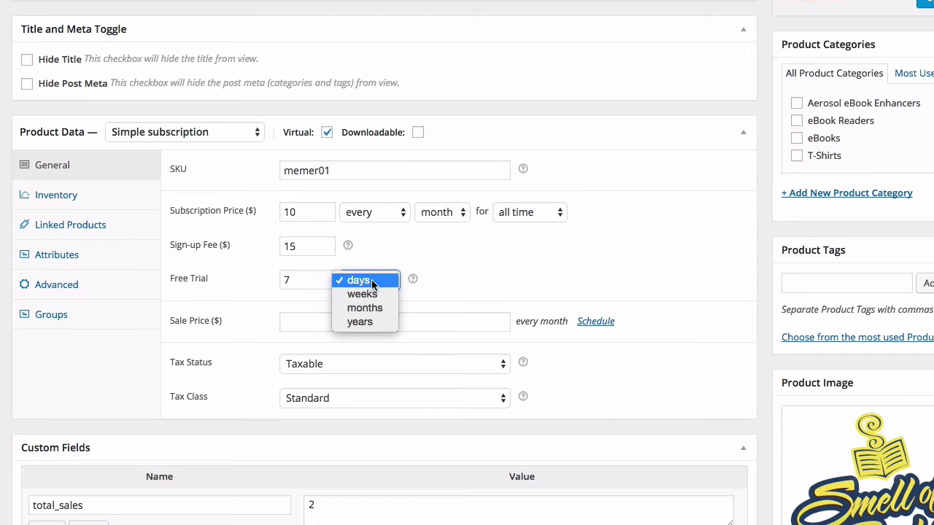
{"action": "left_click", "coordinate": [359, 281]}
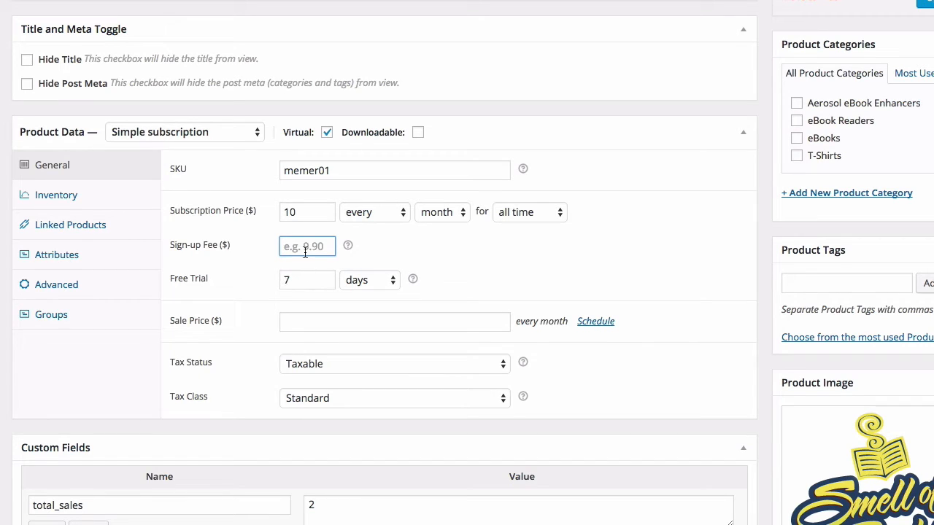
Enter 1 as the membership's sign-up fee
{"action": "type", "text": "1"}
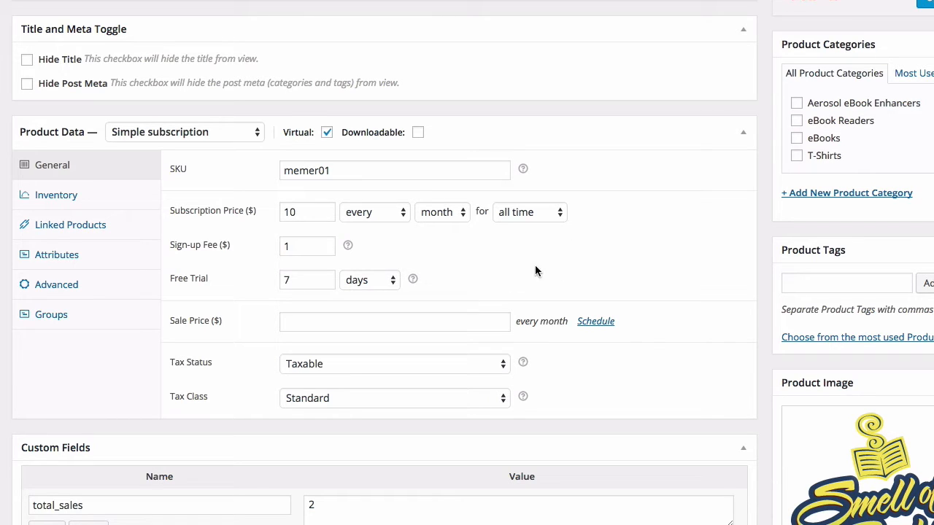
{"action": "mouse_move", "coordinate": [586, 251]}
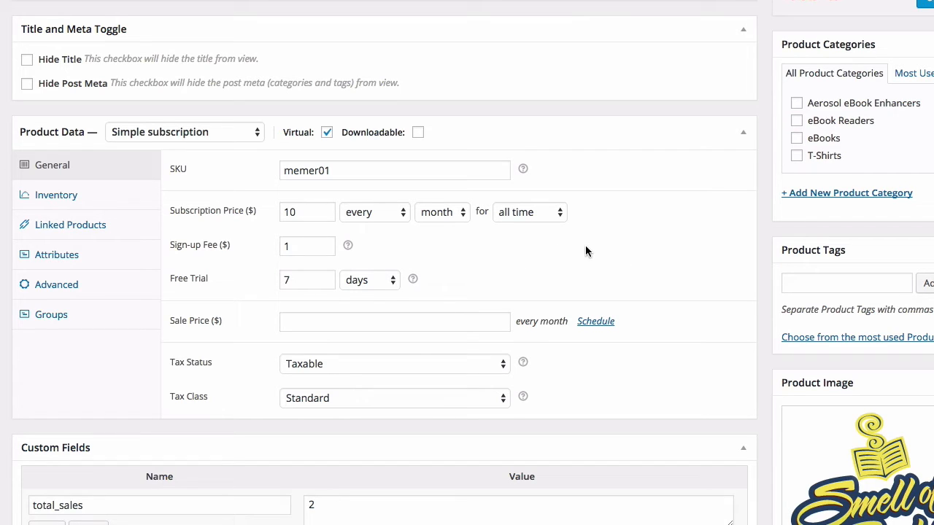
{"action": "mouse_move", "coordinate": [601, 251]}
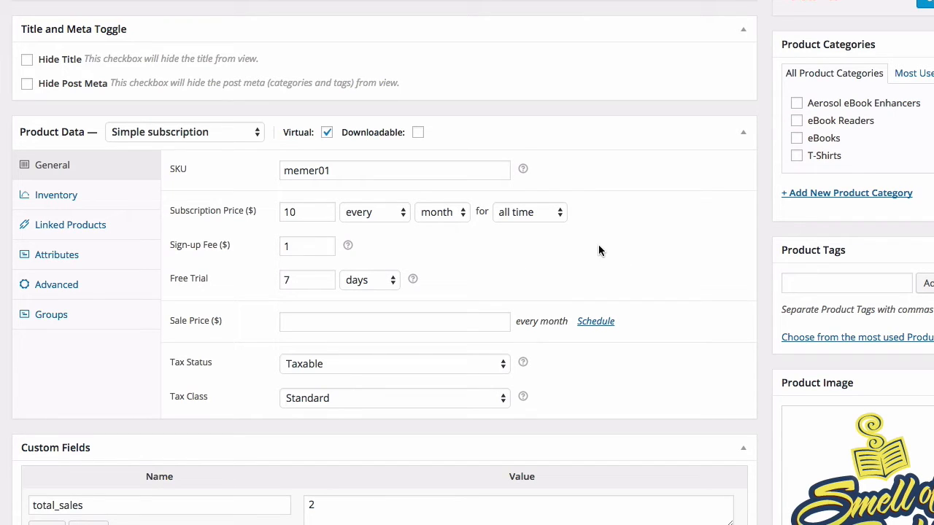
{"action": "mouse_move", "coordinate": [558, 255]}
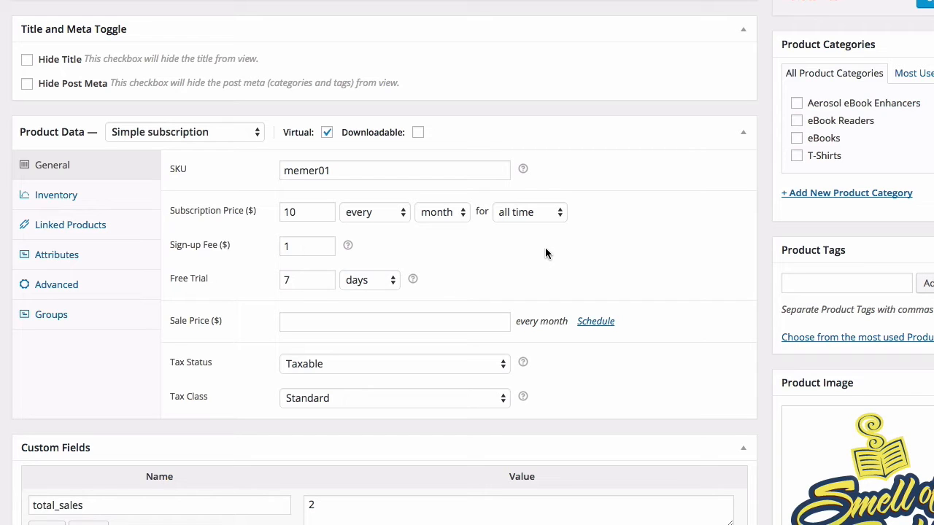
{"action": "mouse_move", "coordinate": [536, 205]}
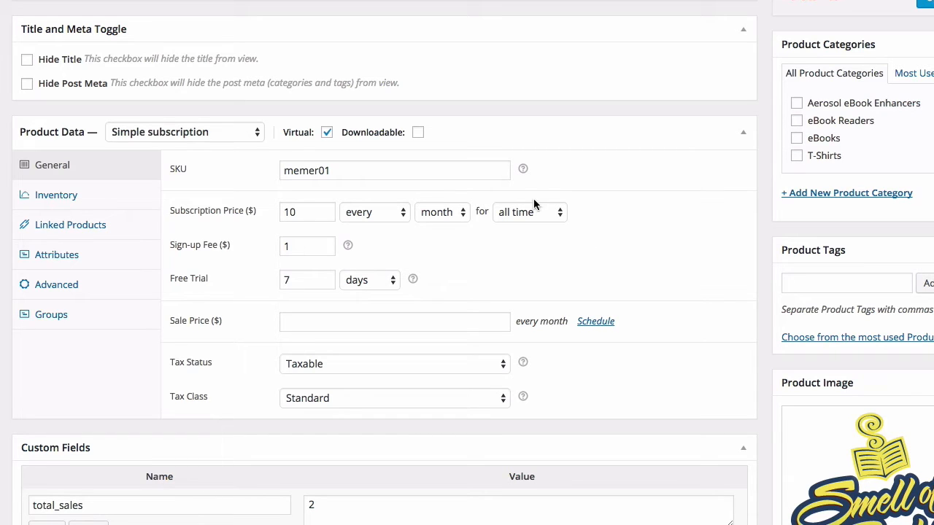
{"action": "mouse_move", "coordinate": [629, 224]}
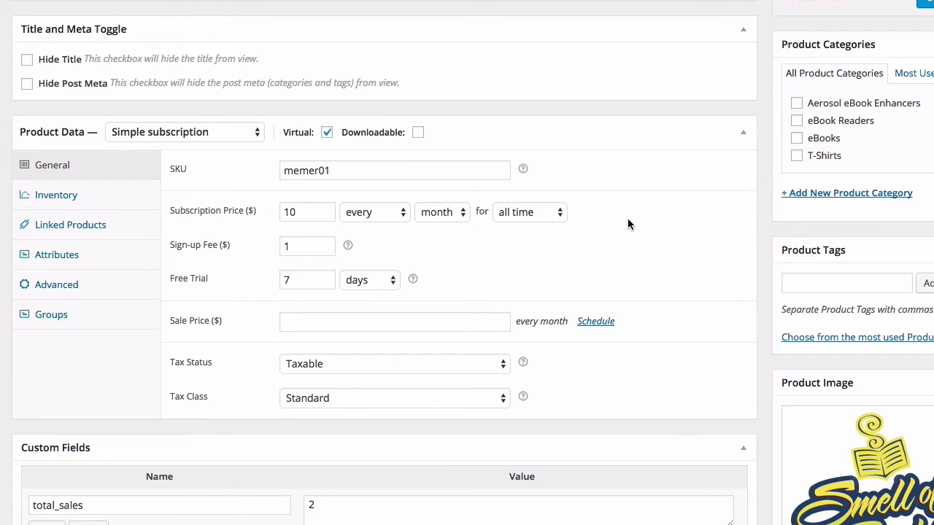
{"action": "mouse_move", "coordinate": [565, 249]}
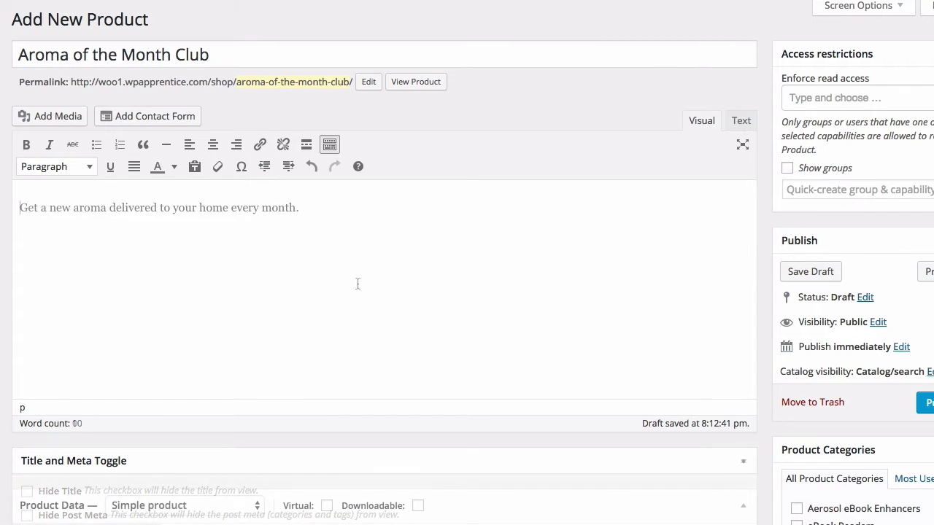
Enter 19.99 as the Aroma of the Month Club subscription price
{"action": "scroll", "scroll_direction": "down", "scroll_amount": 3}
{"action": "type", "text": "1"}
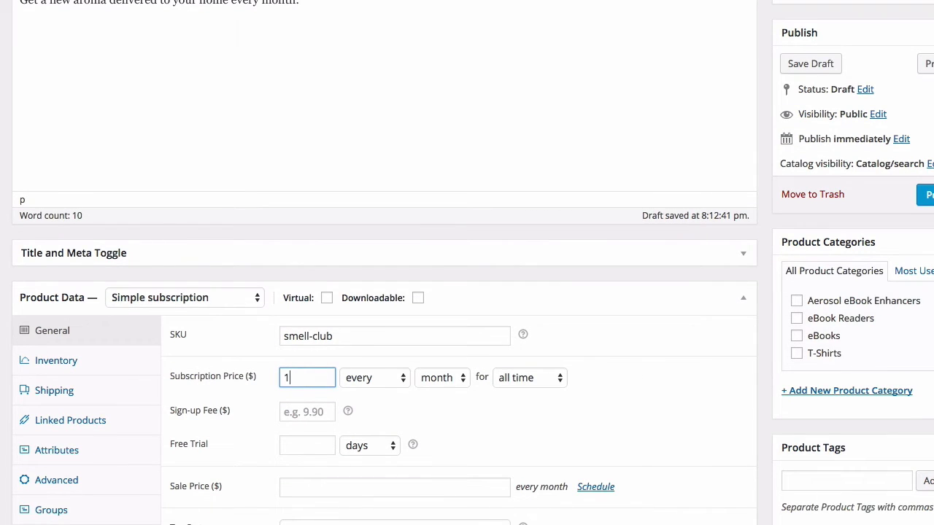
{"action": "type", "text": "9.99"}
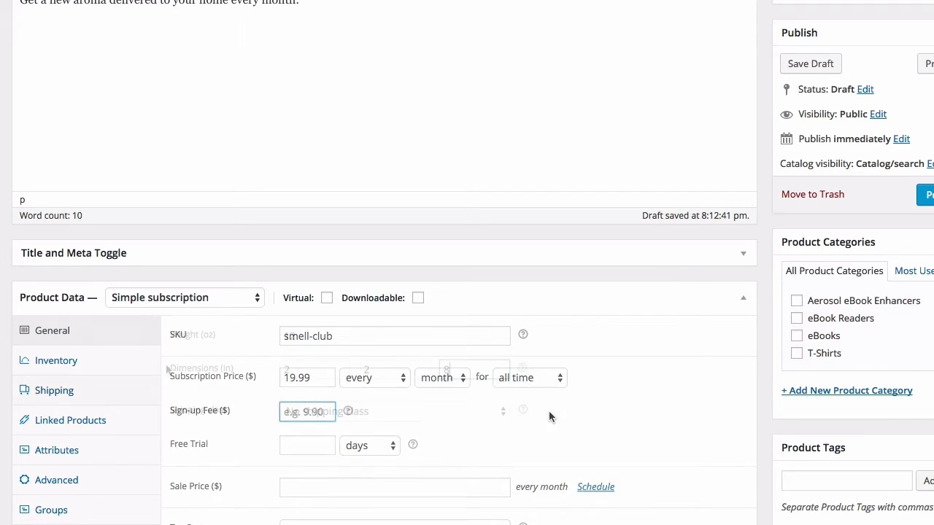
Give Aroma of the Month Club the Cans shipping class
{"action": "left_click", "coordinate": [54, 390]}
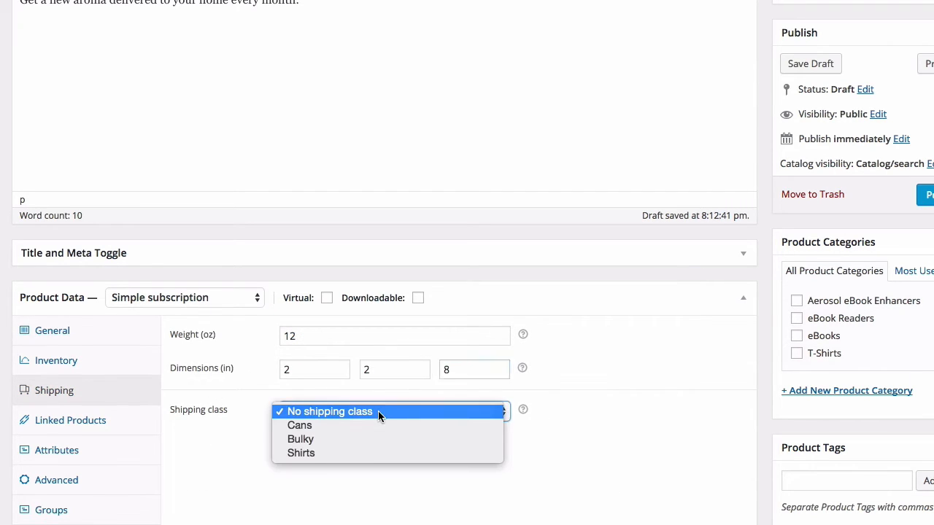
{"action": "left_click", "coordinate": [299, 426]}
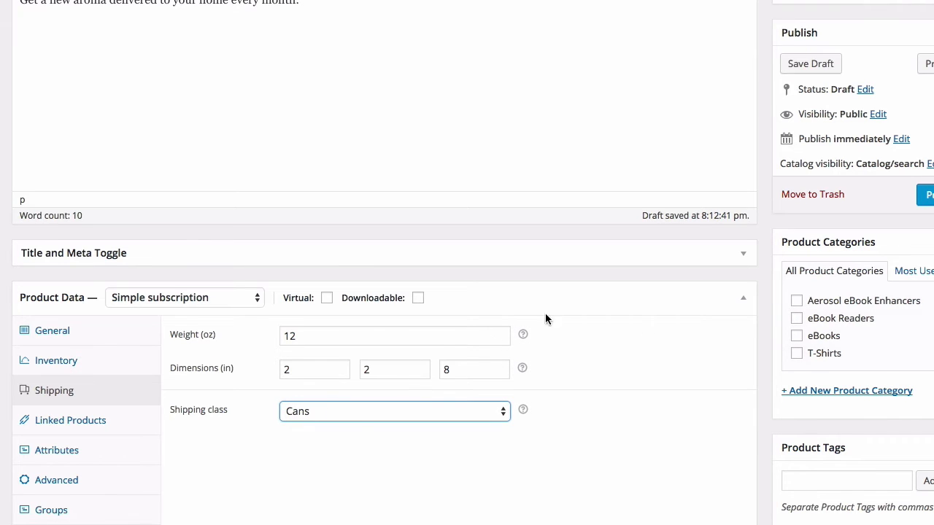
{"action": "left_click", "coordinate": [810, 64]}
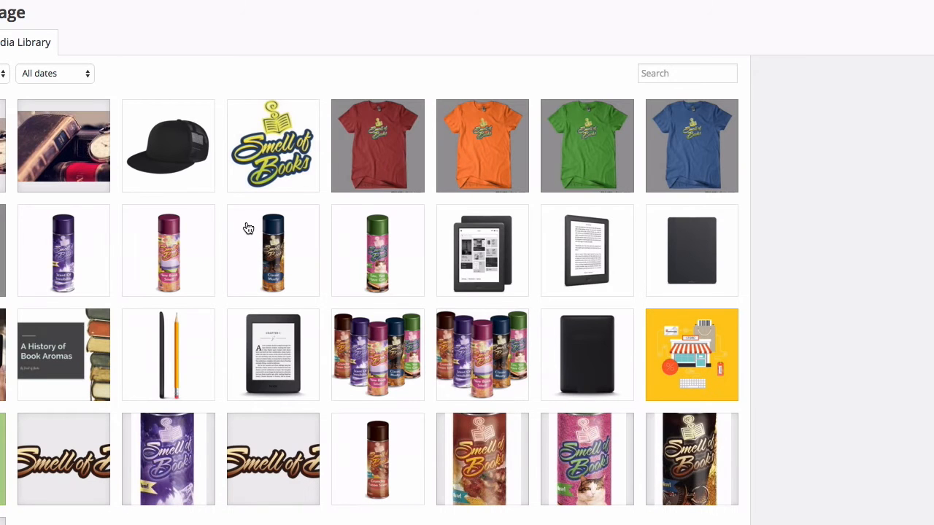
Choose an aroma can picture as the product image and publish the product
{"action": "left_click", "coordinate": [377, 354]}
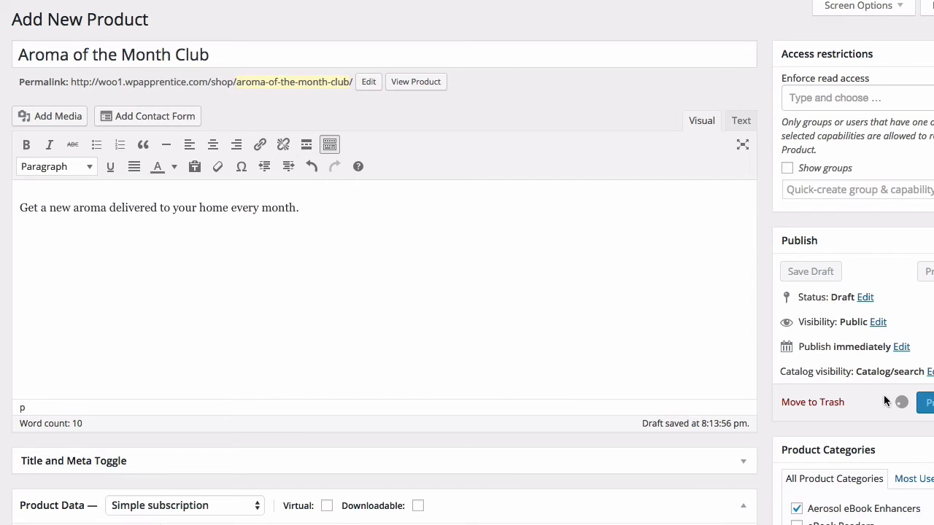
{"action": "mouse_move", "coordinate": [567, 46]}
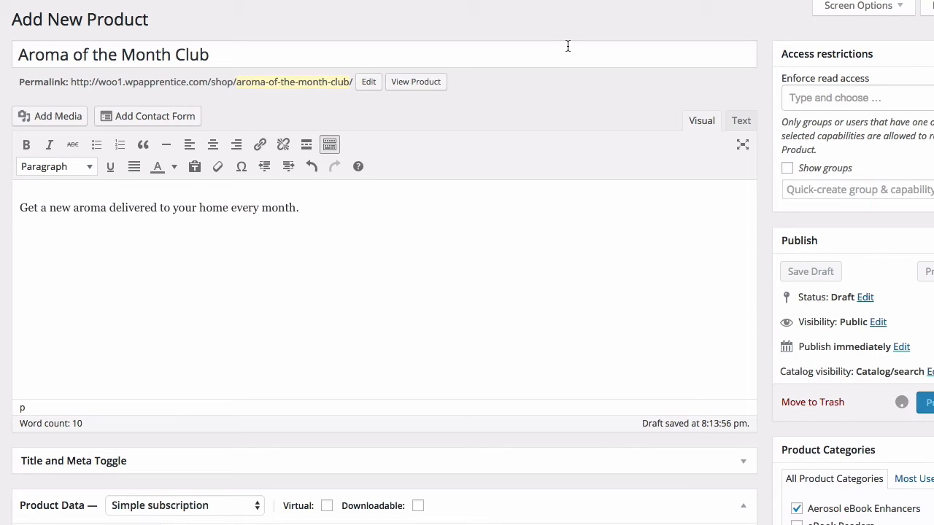
{"action": "left_click", "coordinate": [415, 81]}
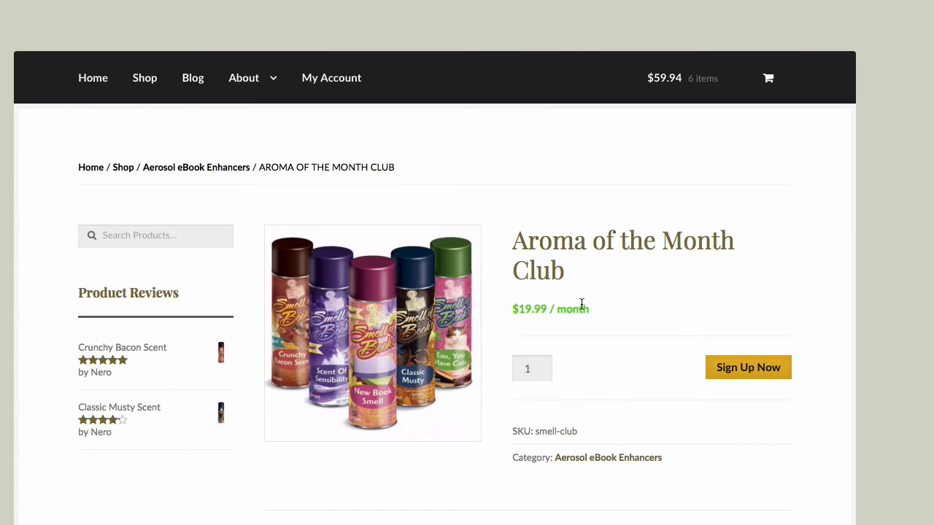
{"action": "mouse_move", "coordinate": [621, 309]}
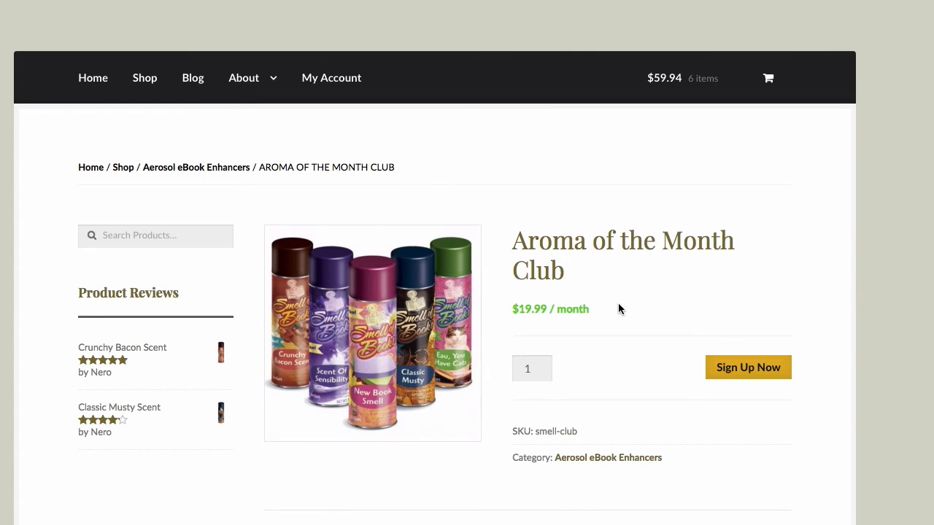
{"action": "mouse_move", "coordinate": [737, 284]}
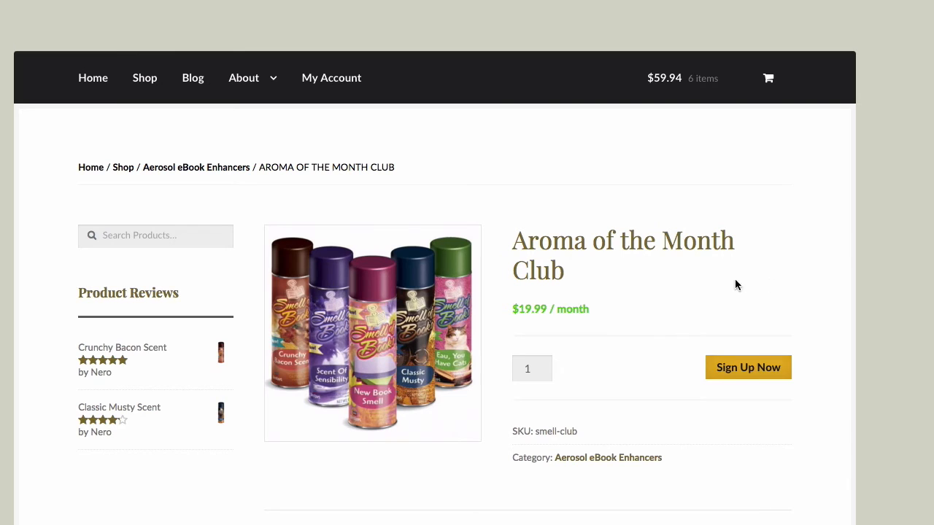
Scroll the Aroma of the Month Club page down to its description
{"action": "scroll", "scroll_direction": "down", "scroll_amount": 3}
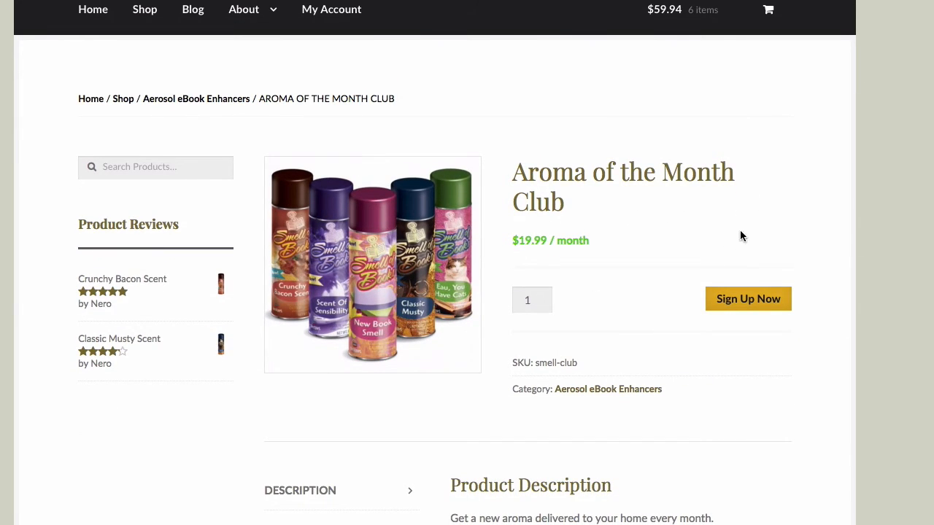
{"action": "mouse_move", "coordinate": [624, 245]}
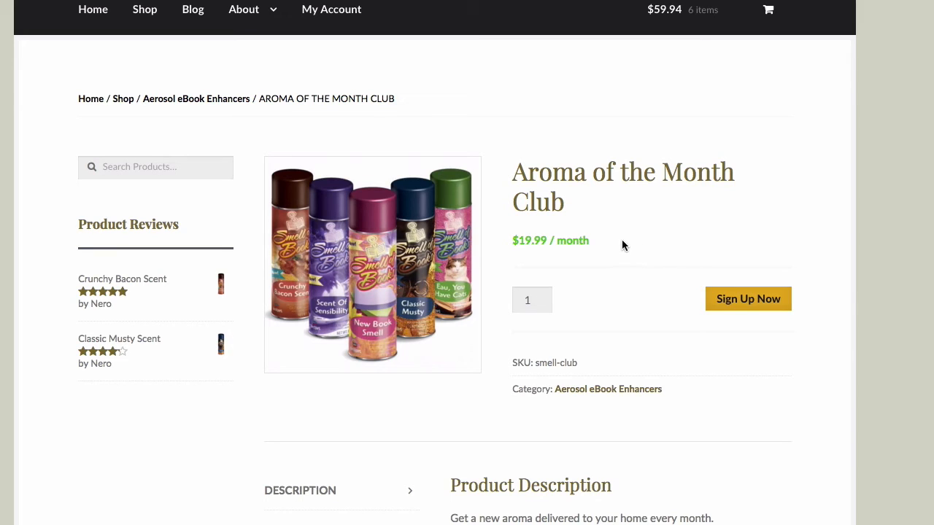
{"action": "mouse_move", "coordinate": [800, 204]}
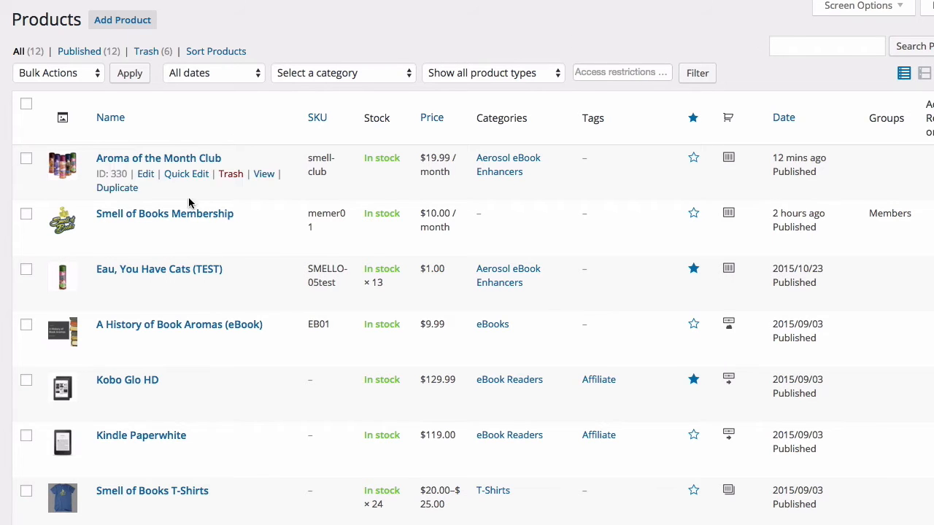
Open Smell of Books Membership and change its product type to Variable subscription
{"action": "left_click", "coordinate": [165, 213]}
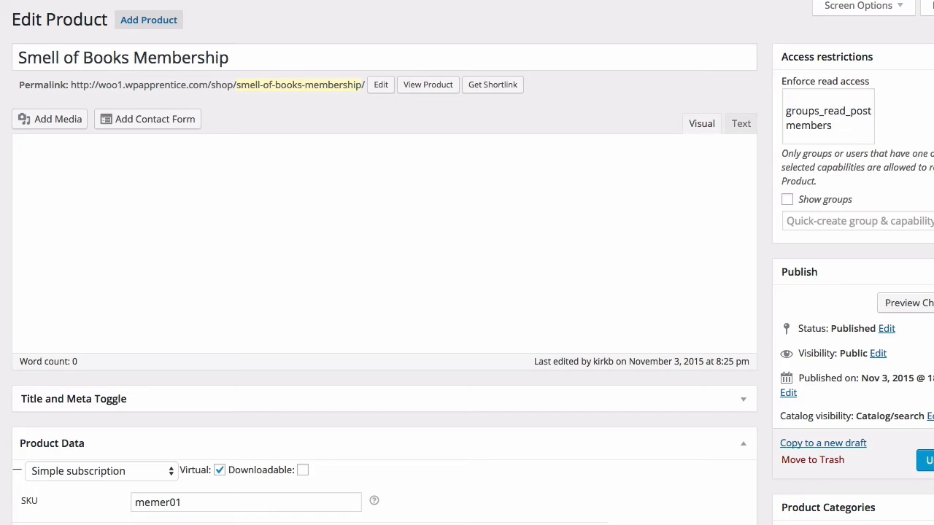
{"action": "scroll", "scroll_direction": "down", "scroll_amount": 3}
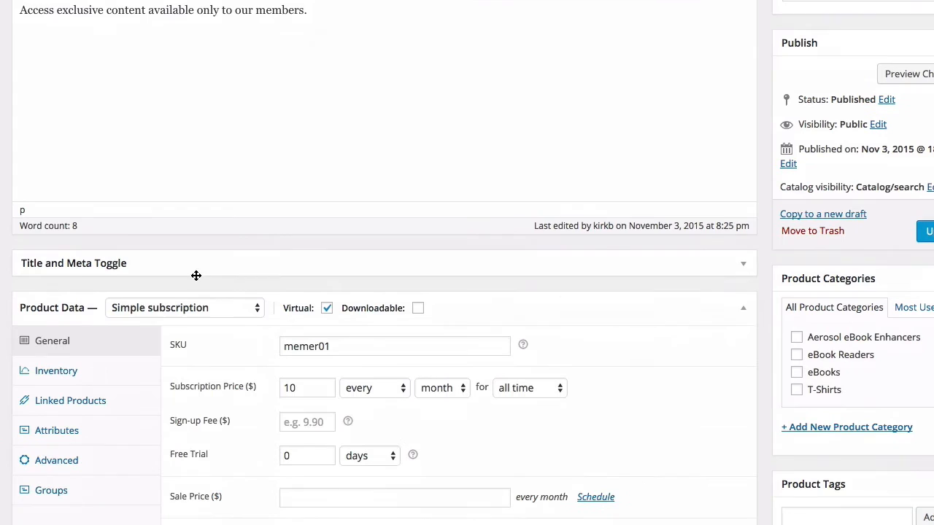
{"action": "scroll", "scroll_direction": "down", "scroll_amount": 3}
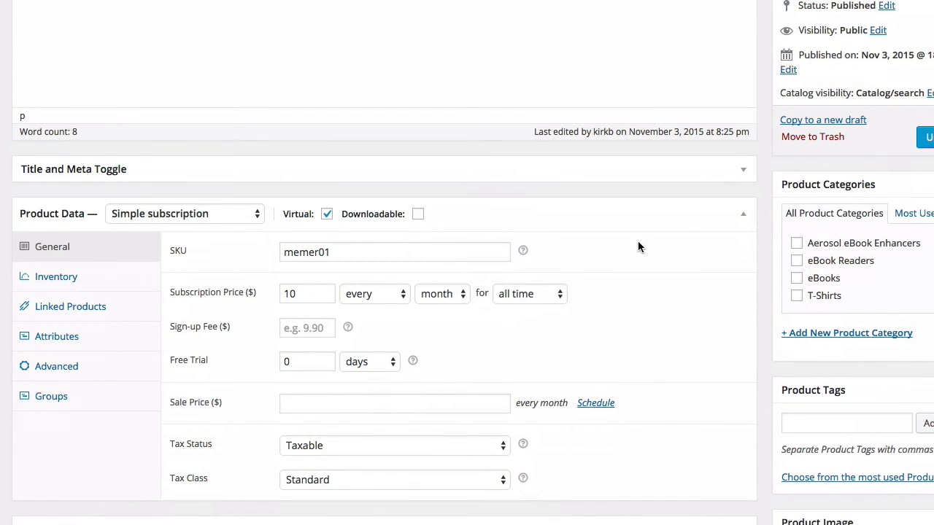
{"action": "mouse_move", "coordinate": [252, 225]}
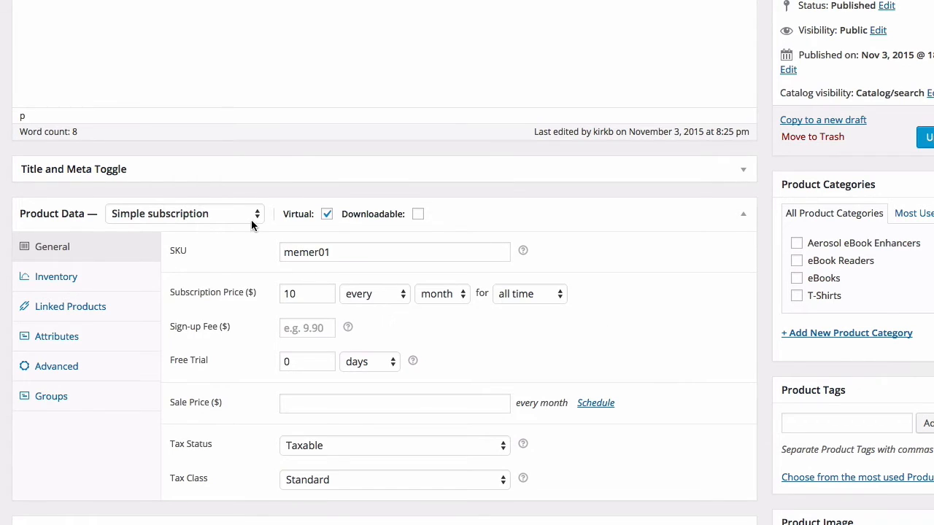
{"action": "left_click", "coordinate": [184, 214]}
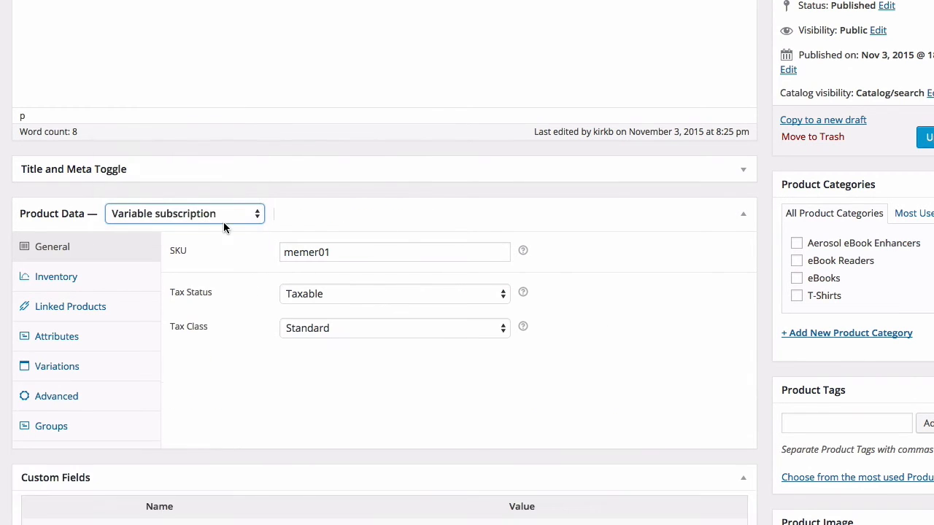
{"action": "mouse_move", "coordinate": [394, 214]}
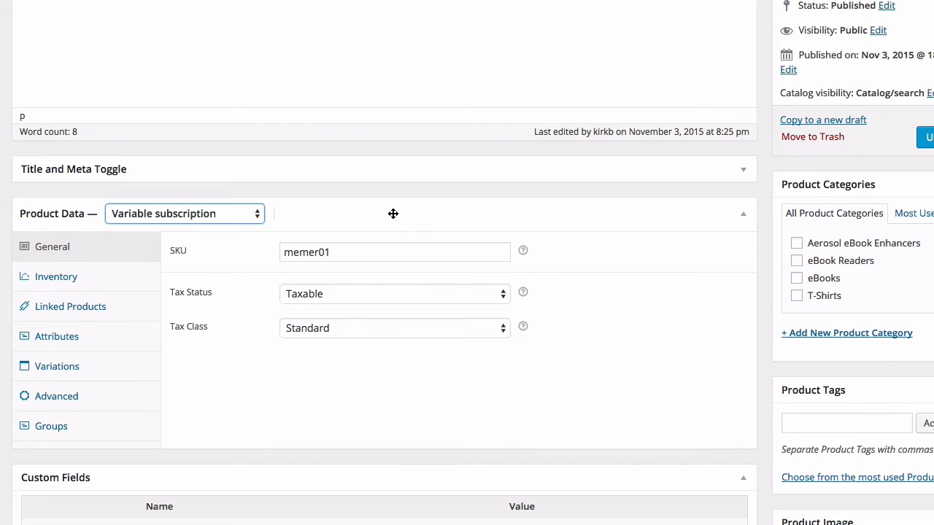
{"action": "mouse_move", "coordinate": [482, 197]}
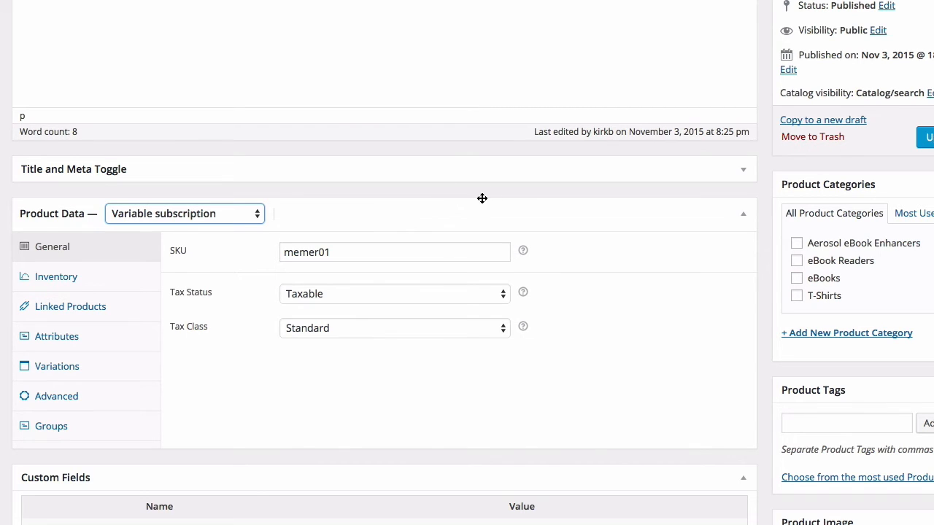
{"action": "mouse_move", "coordinate": [359, 214]}
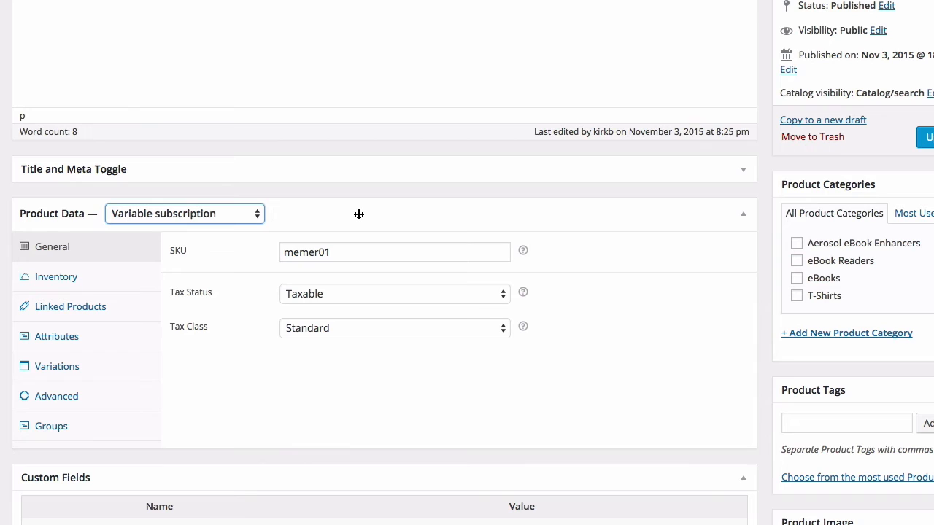
{"action": "mouse_move", "coordinate": [102, 286]}
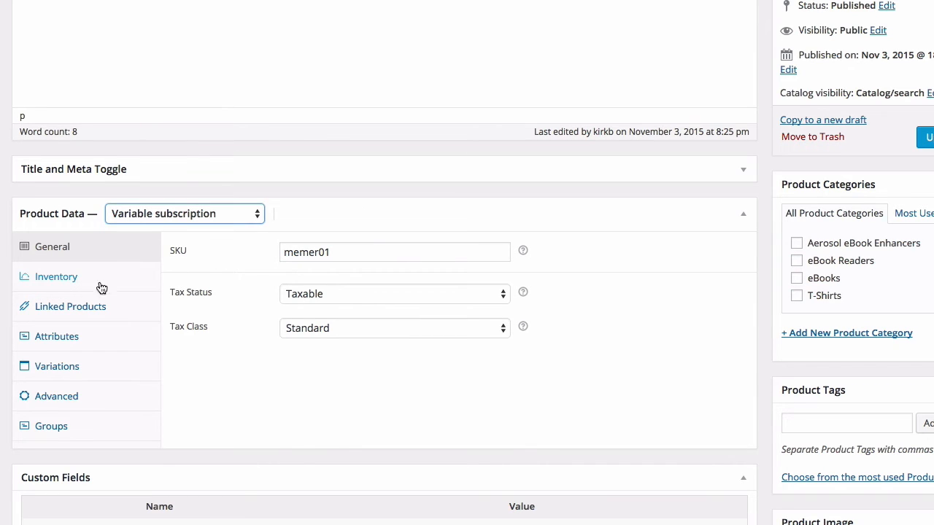
Add a custom Membership Term attribute with values Monthly | Quarterly | Annual
{"action": "left_click", "coordinate": [57, 337]}
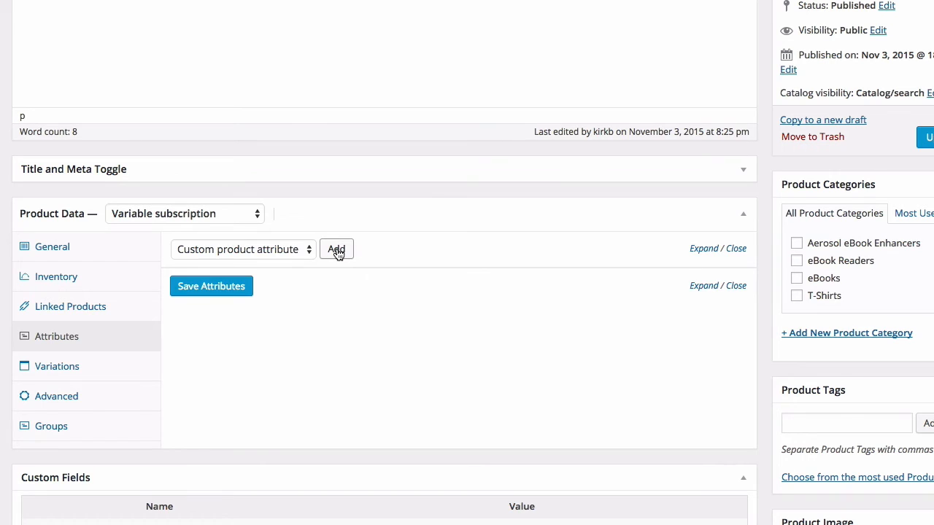
{"action": "left_click", "coordinate": [336, 249]}
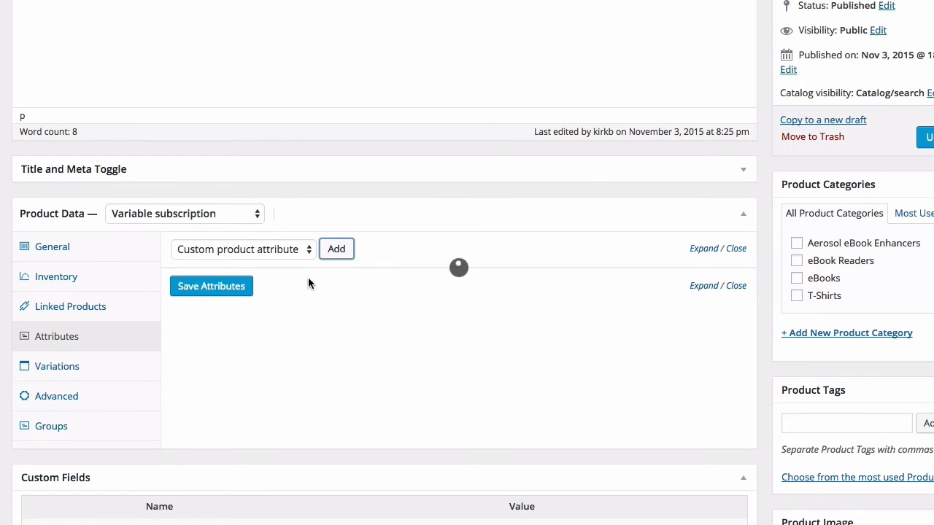
{"action": "left_click", "coordinate": [336, 249]}
{"action": "type", "text": "Membership Term"}
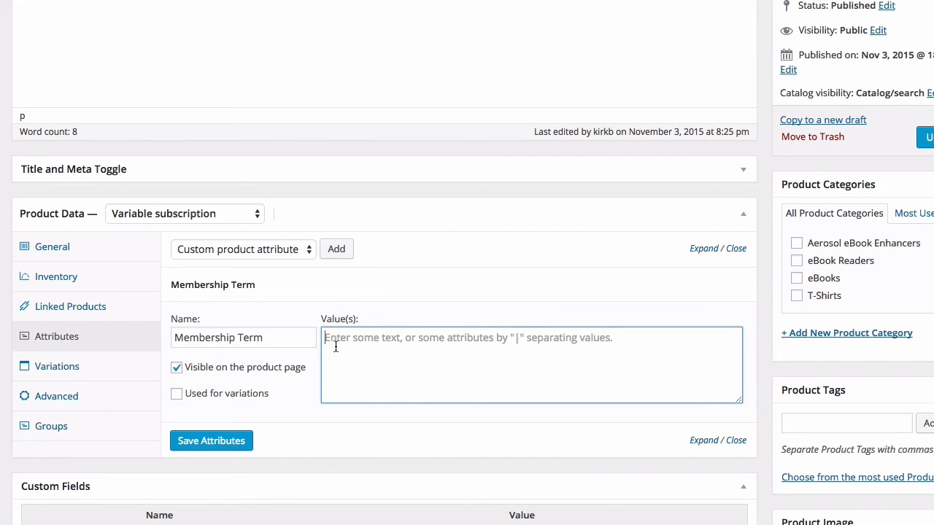
{"action": "type", "text": "Monthly | Quarterly | Annual"}
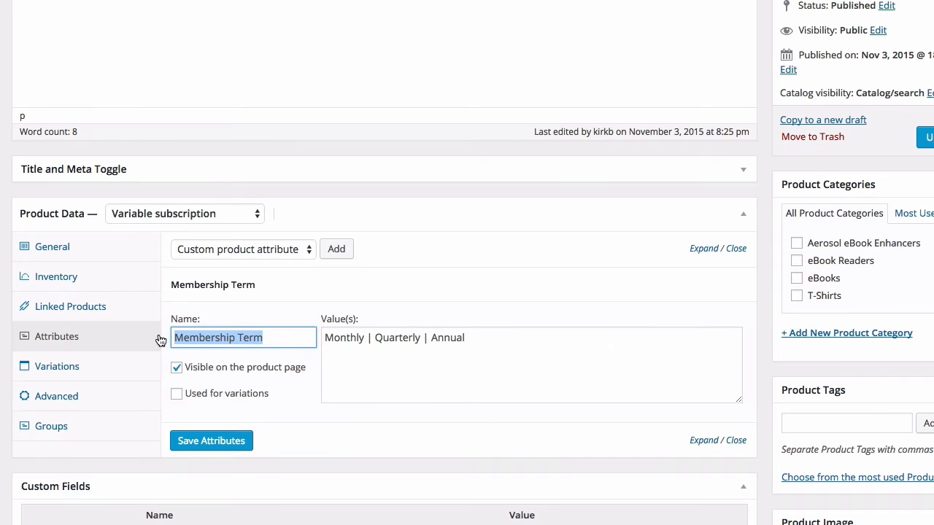
{"action": "left_click", "coordinate": [490, 342]}
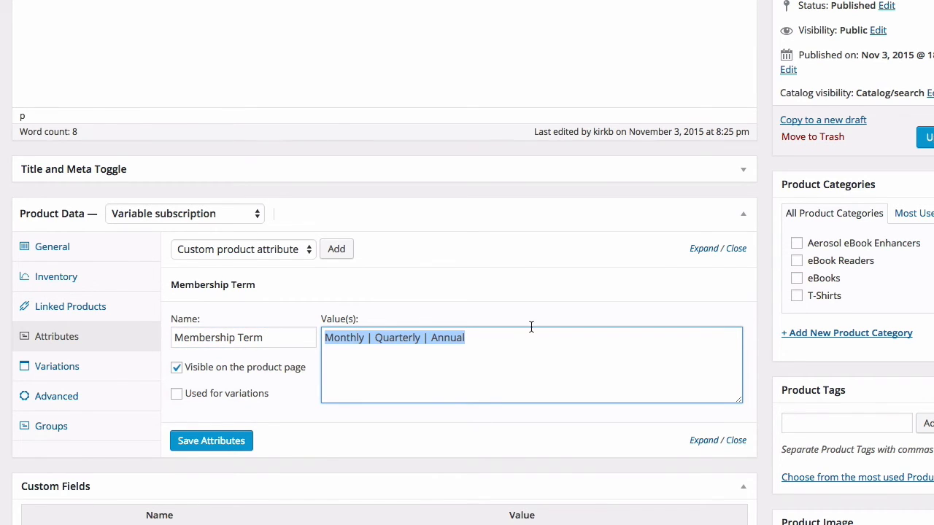
{"action": "left_click", "coordinate": [517, 331]}
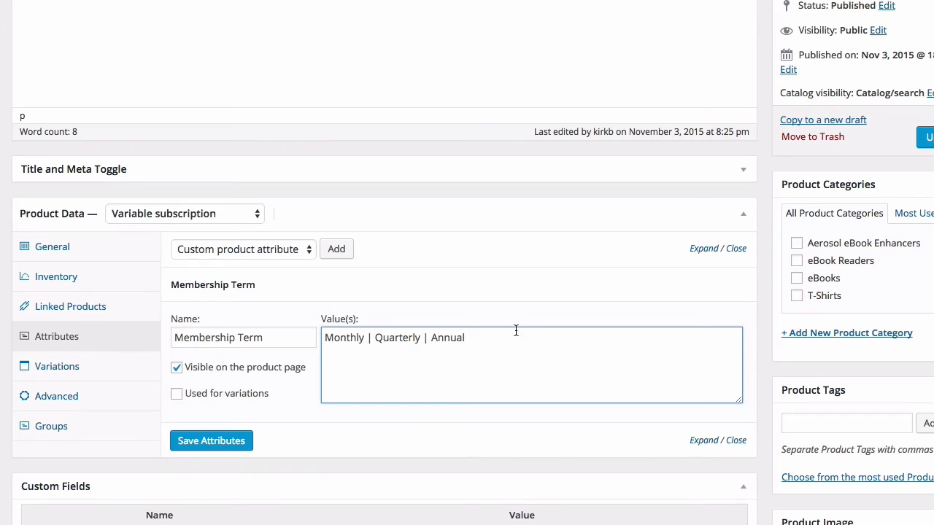
{"action": "mouse_move", "coordinate": [519, 336]}
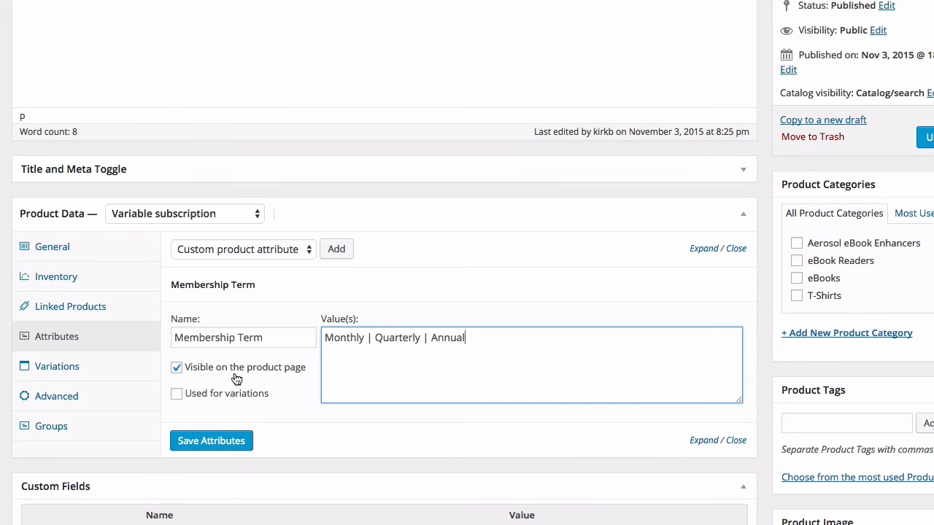
{"action": "mouse_move", "coordinate": [289, 373]}
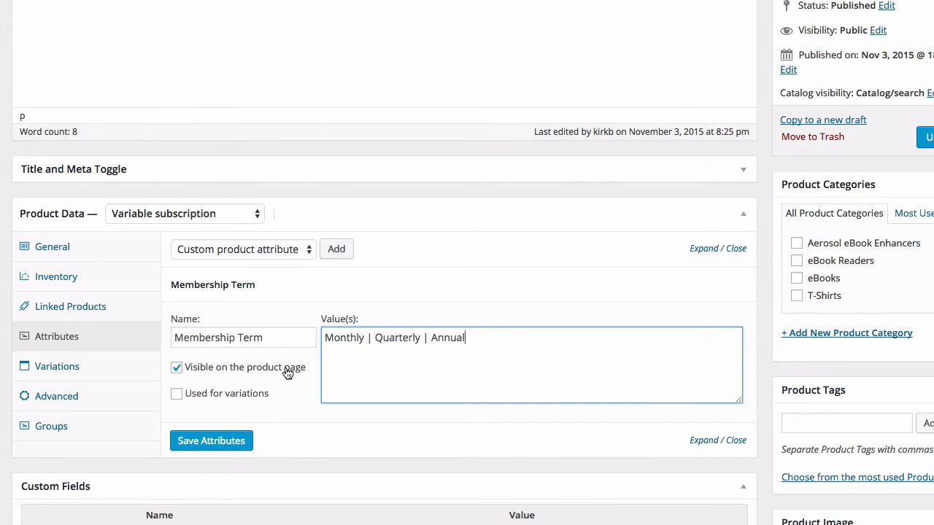
Mark Membership Term as used for variations and save the attributes
{"action": "left_click", "coordinate": [176, 394]}
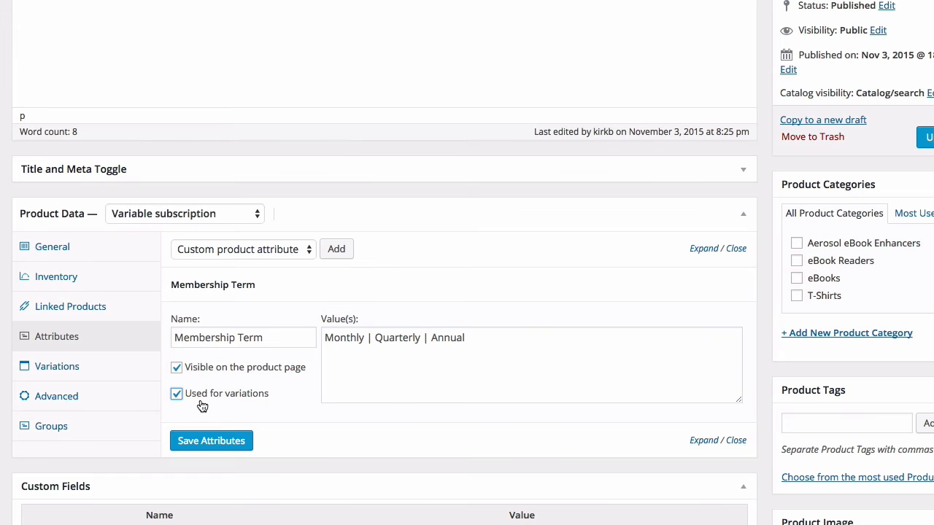
{"action": "left_click", "coordinate": [211, 441]}
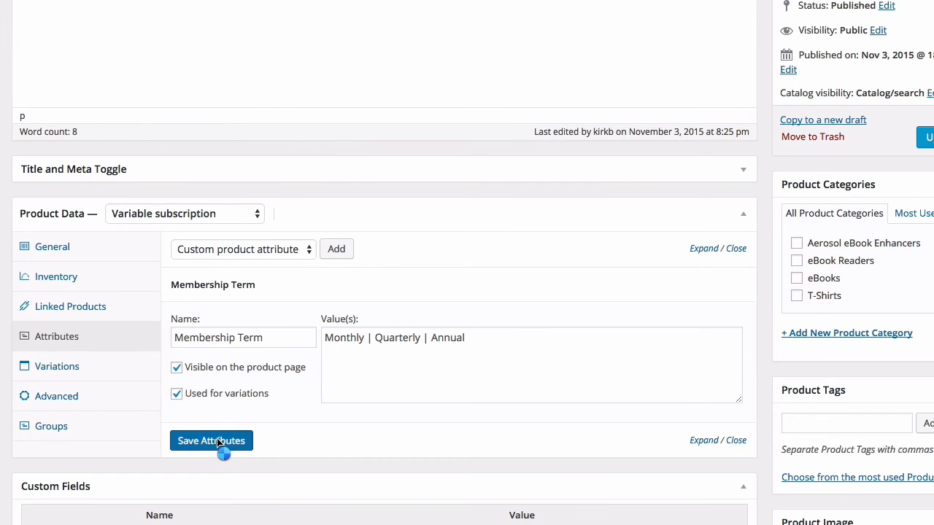
{"action": "left_click", "coordinate": [211, 441]}
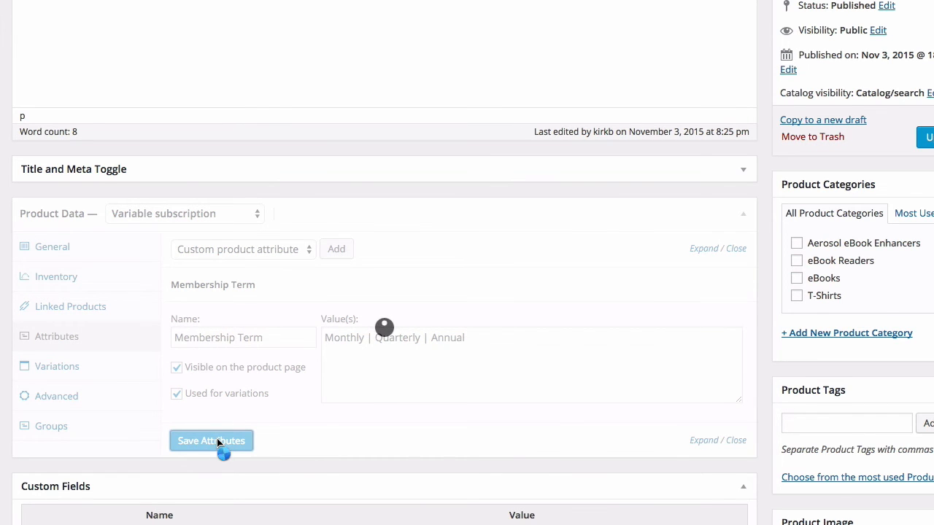
{"action": "left_click", "coordinate": [211, 440]}
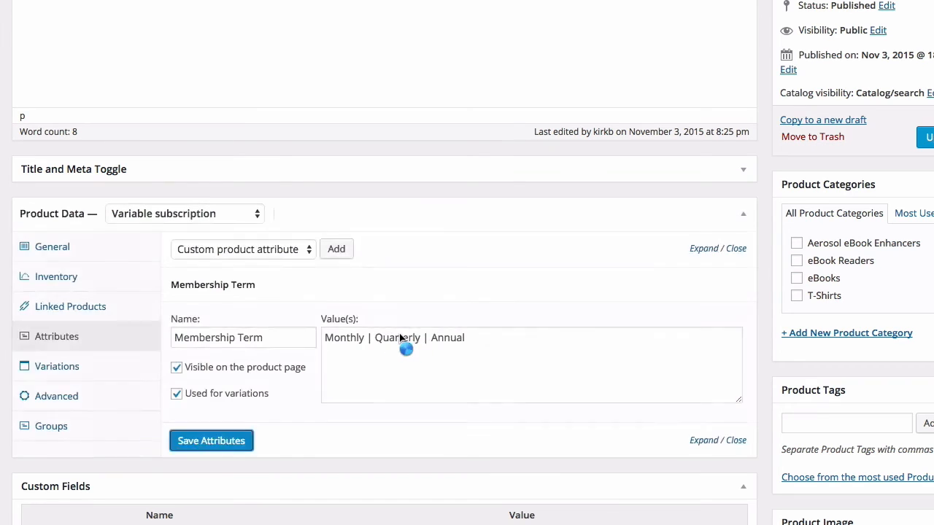
{"action": "left_click", "coordinate": [57, 366]}
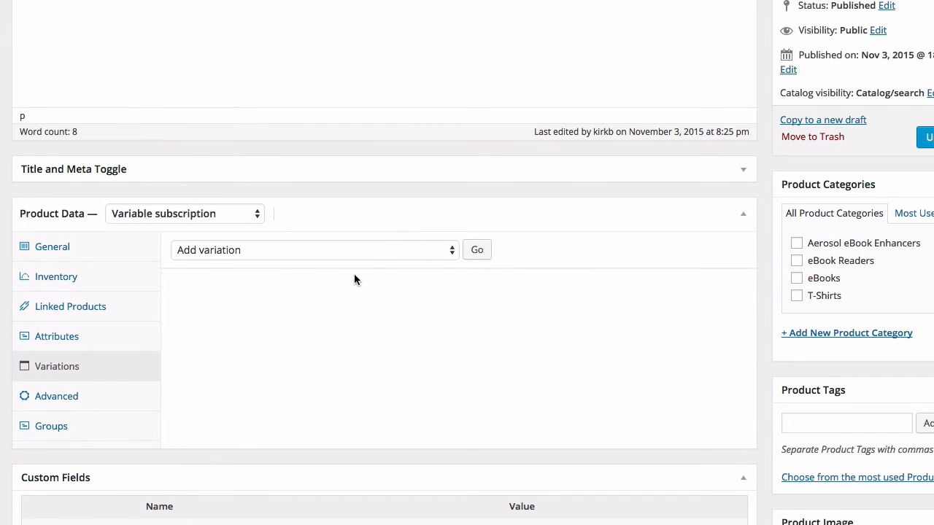
Create variations from all attributes, confirming the three added variations
{"action": "left_click", "coordinate": [314, 249]}
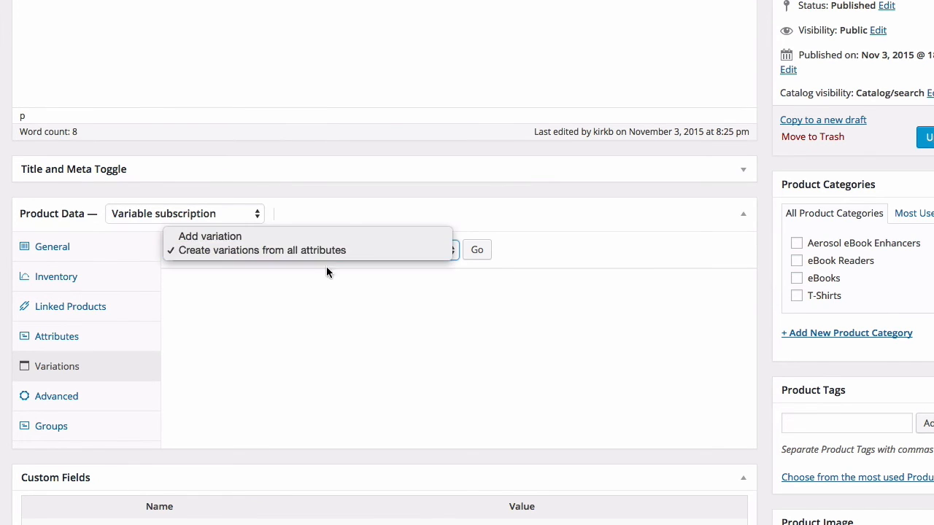
{"action": "mouse_move", "coordinate": [367, 256]}
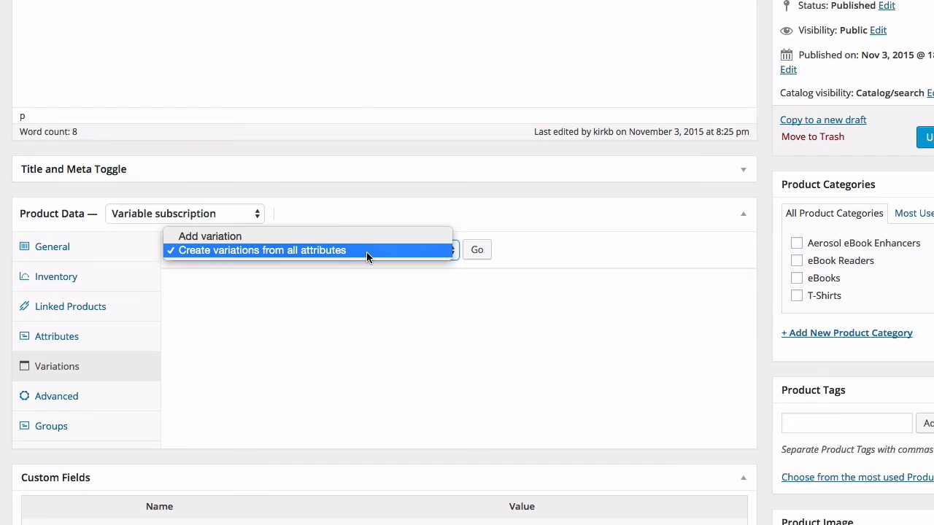
{"action": "left_click", "coordinate": [261, 250]}
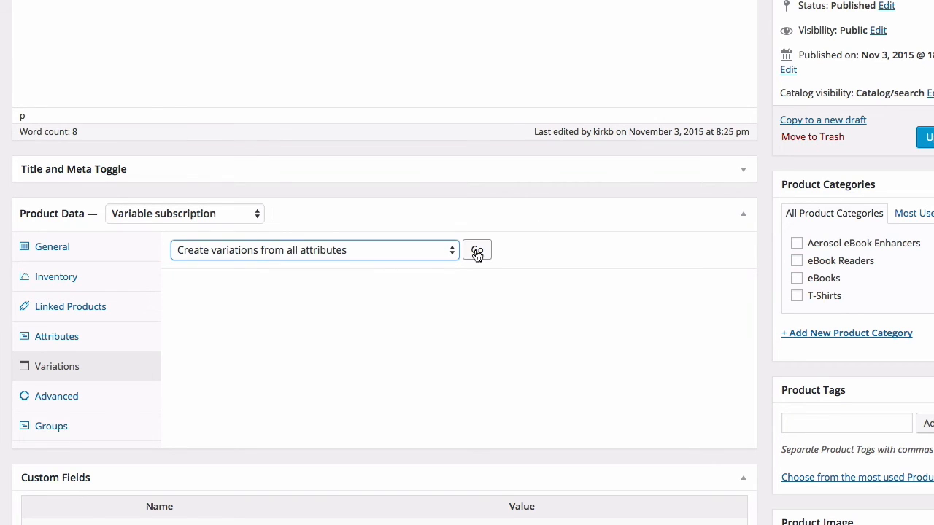
{"action": "left_click", "coordinate": [476, 250]}
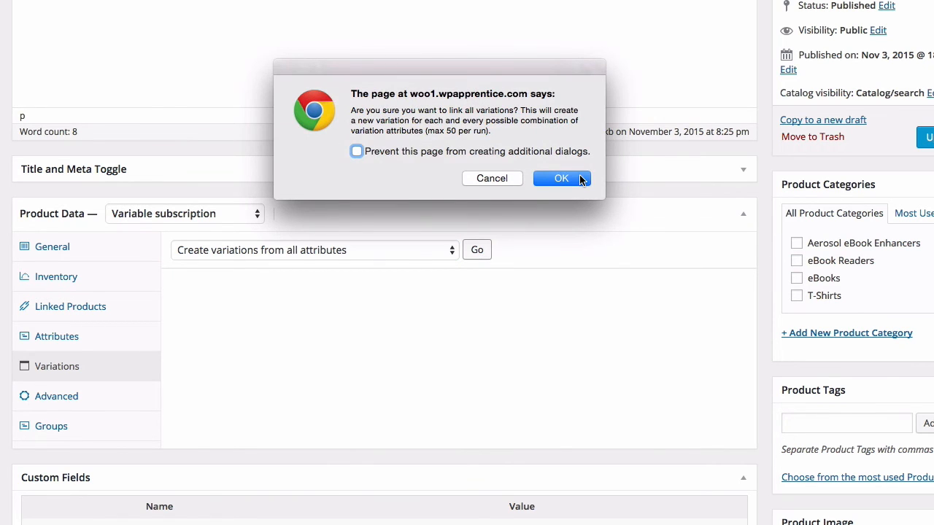
{"action": "left_click", "coordinate": [561, 178]}
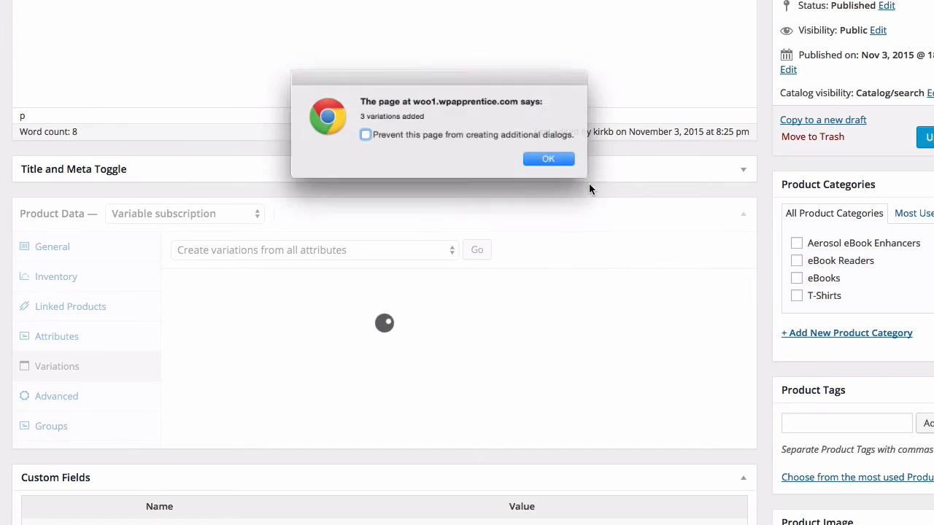
{"action": "left_click", "coordinate": [548, 158]}
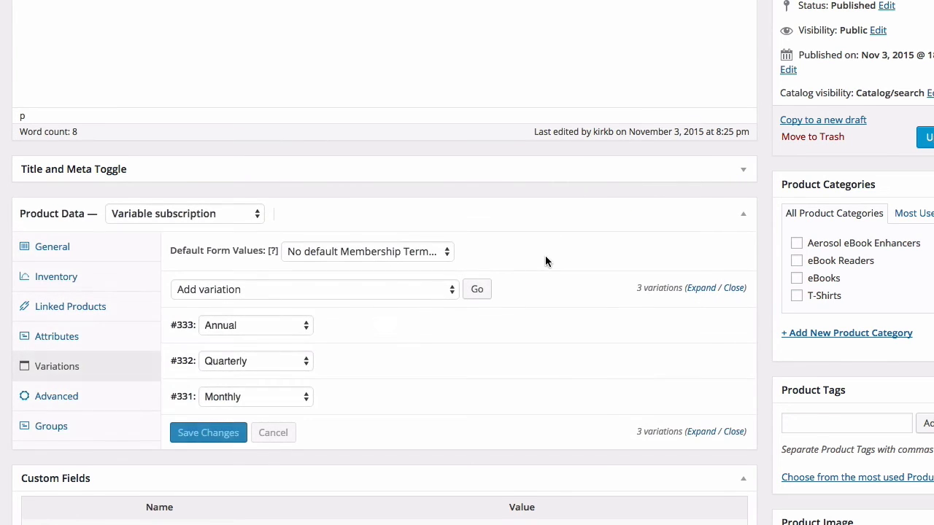
{"action": "mouse_move", "coordinate": [235, 317]}
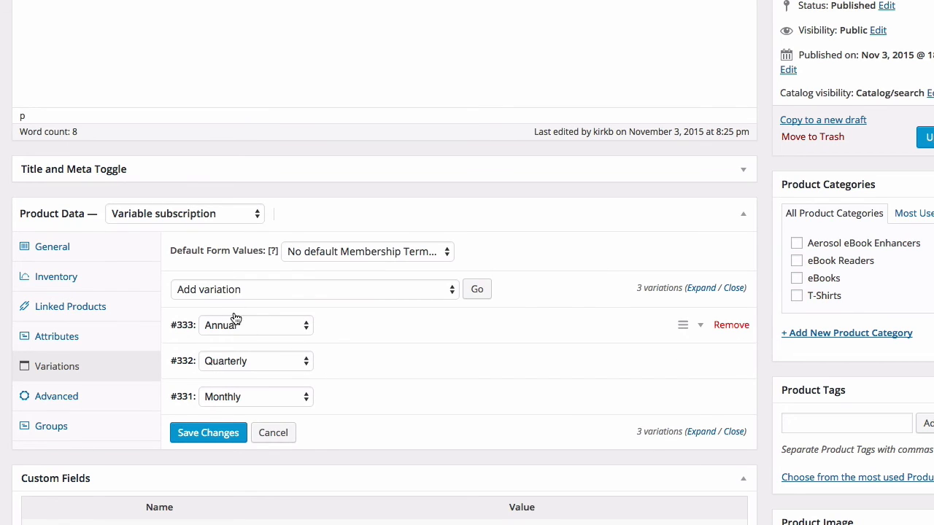
{"action": "mouse_move", "coordinate": [666, 338]}
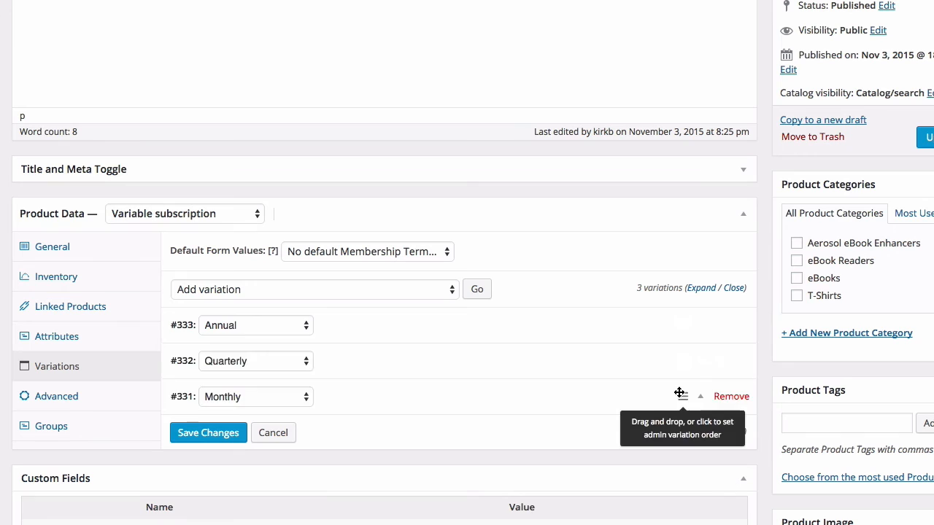
Reorder the variations to Monthly, Quarterly, Annual and save the changes
{"action": "left_click_drag", "start_coordinate": [681, 396], "coordinate": [681, 324]}
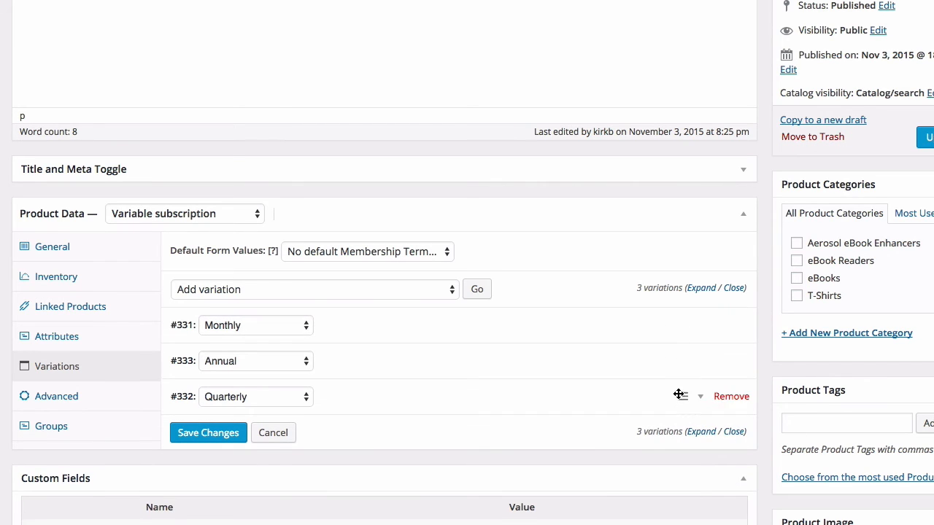
{"action": "left_click_drag", "start_coordinate": [680, 396], "coordinate": [540, 358]}
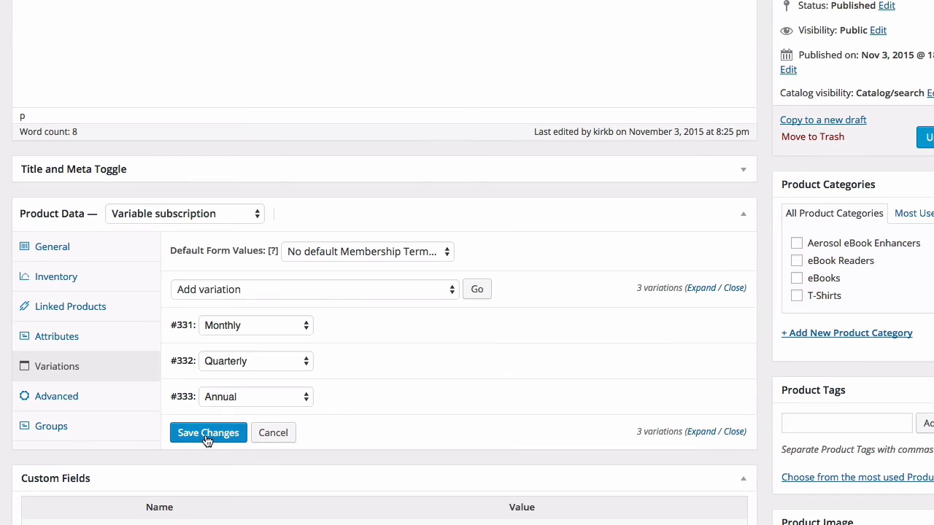
{"action": "left_click", "coordinate": [207, 433]}
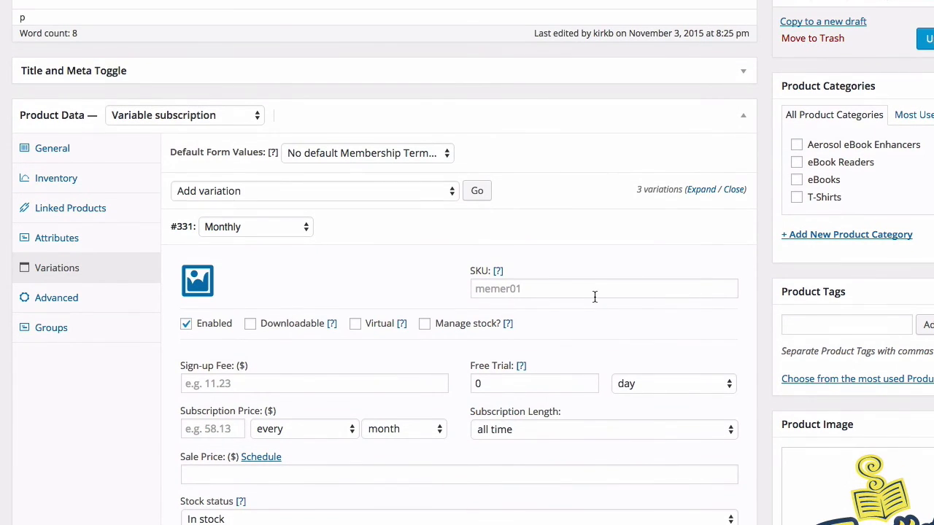
{"action": "mouse_move", "coordinate": [541, 290]}
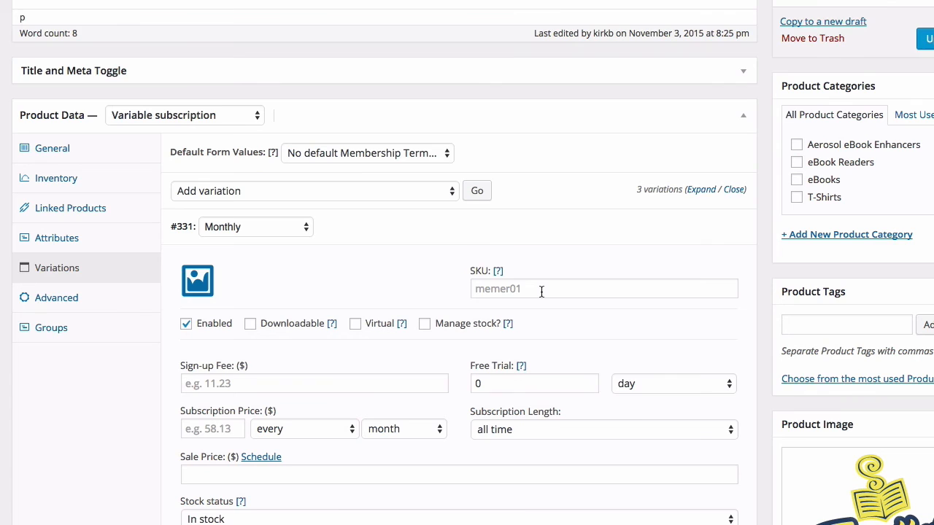
Set the Annual variation's subscription to bill $90 every 1 year
{"action": "scroll", "scroll_direction": "down", "scroll_amount": 3}
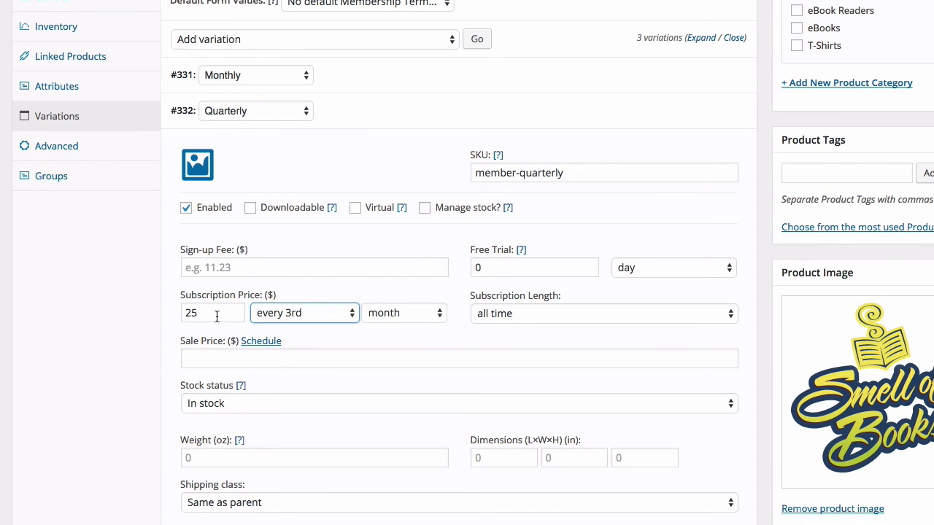
{"action": "left_click", "coordinate": [476, 39]}
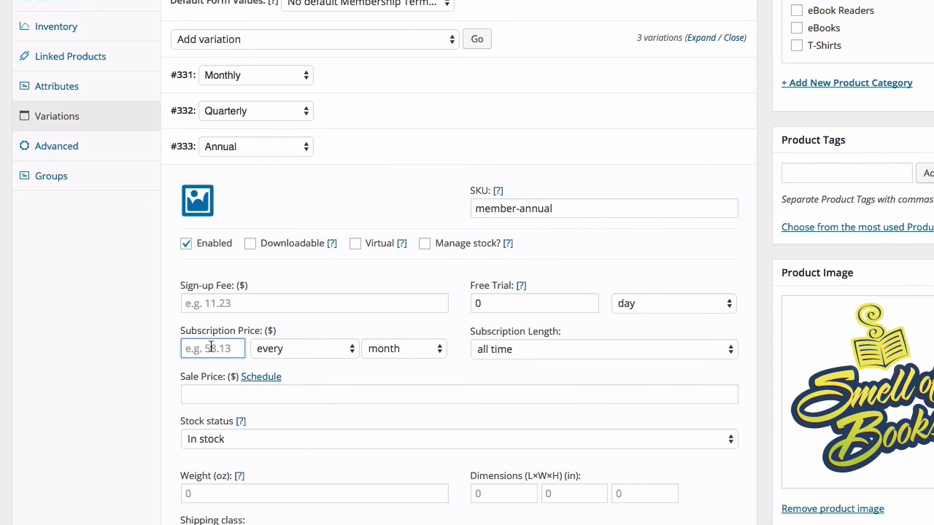
{"action": "left_click", "coordinate": [305, 349]}
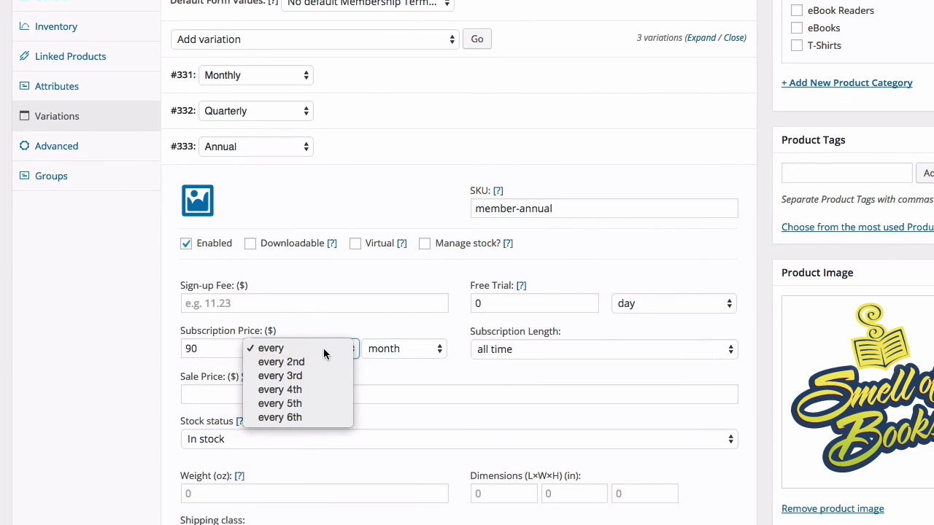
{"action": "left_click", "coordinate": [269, 348]}
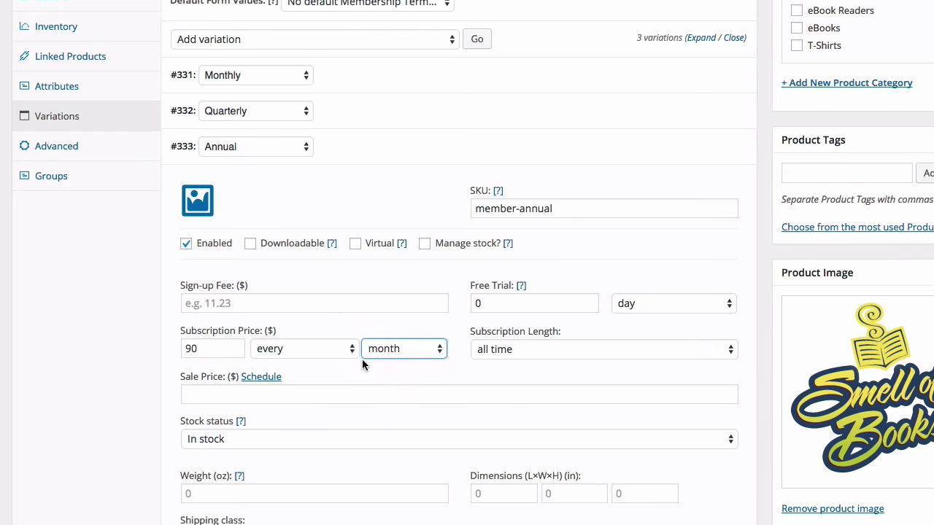
{"action": "left_click", "coordinate": [404, 349]}
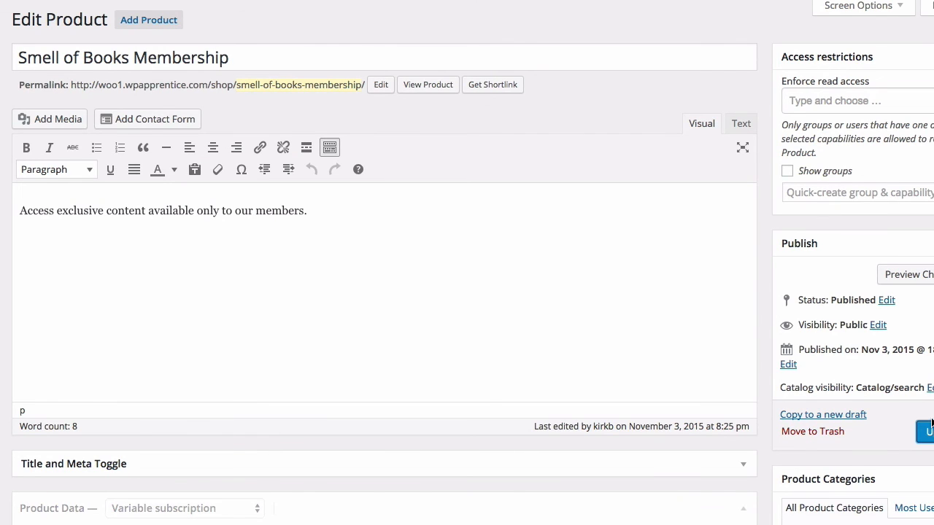
Update the membership product and view it on the storefront
{"action": "left_click", "coordinate": [930, 431]}
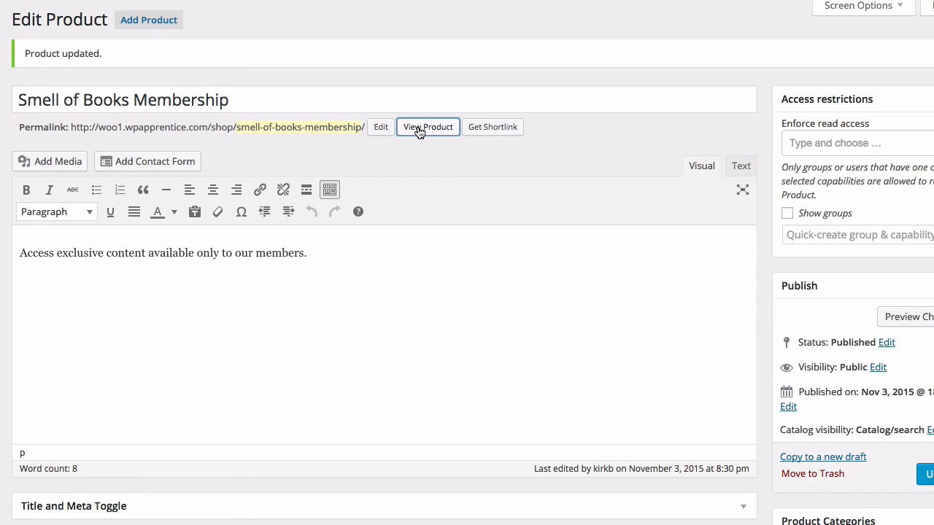
{"action": "left_click", "coordinate": [427, 126]}
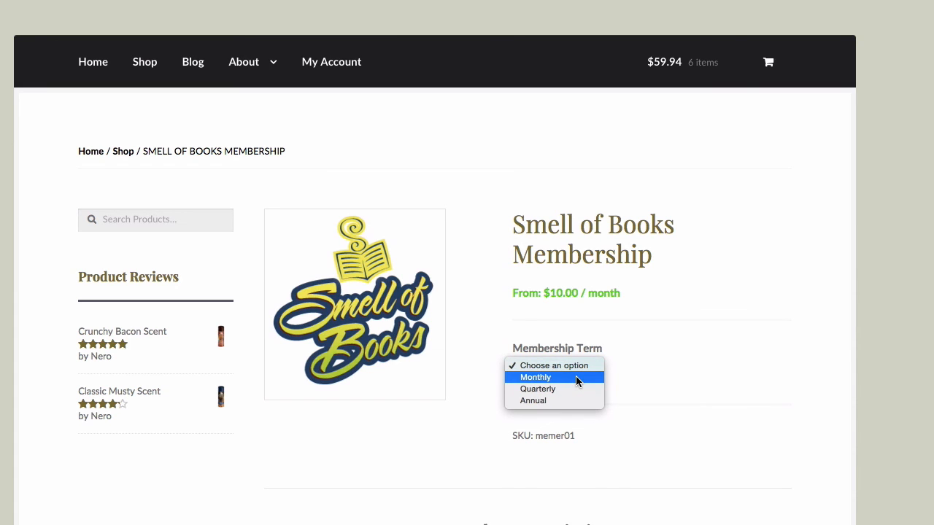
Switch the Membership Term between Quarterly, Annual and Monthly to check $25, $90 and $10 prices
{"action": "left_click", "coordinate": [538, 389]}
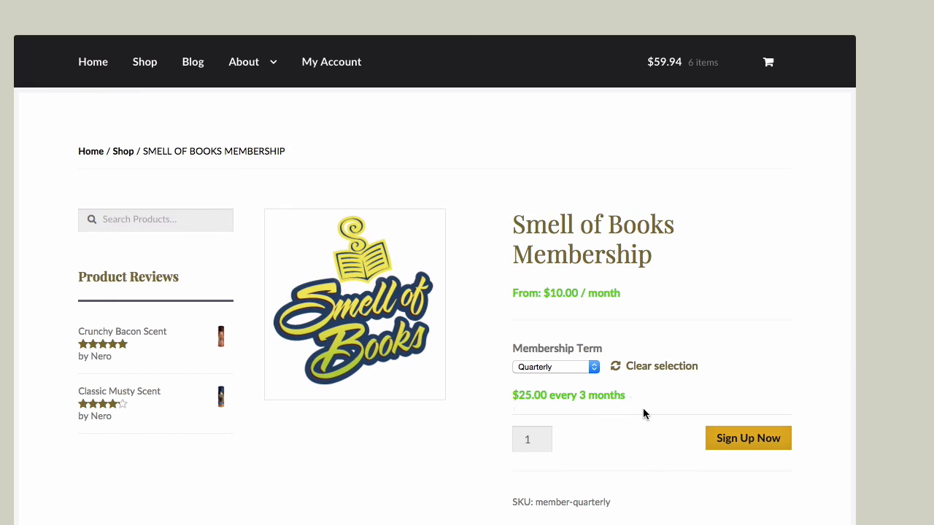
{"action": "left_click", "coordinate": [553, 367]}
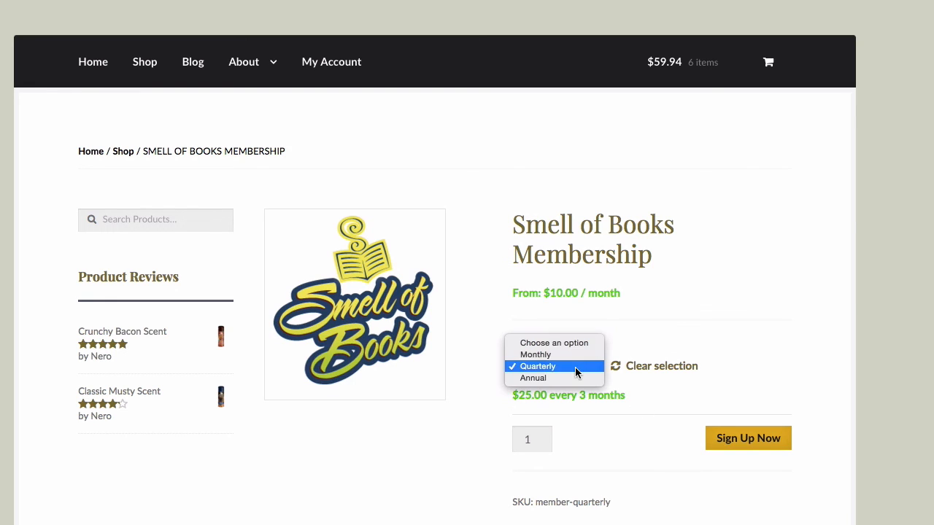
{"action": "left_click", "coordinate": [533, 378]}
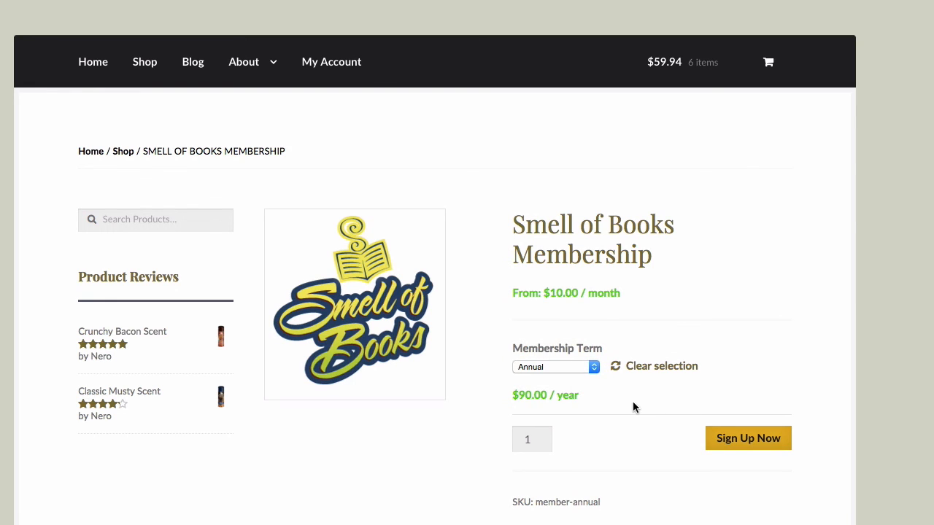
{"action": "mouse_move", "coordinate": [613, 396]}
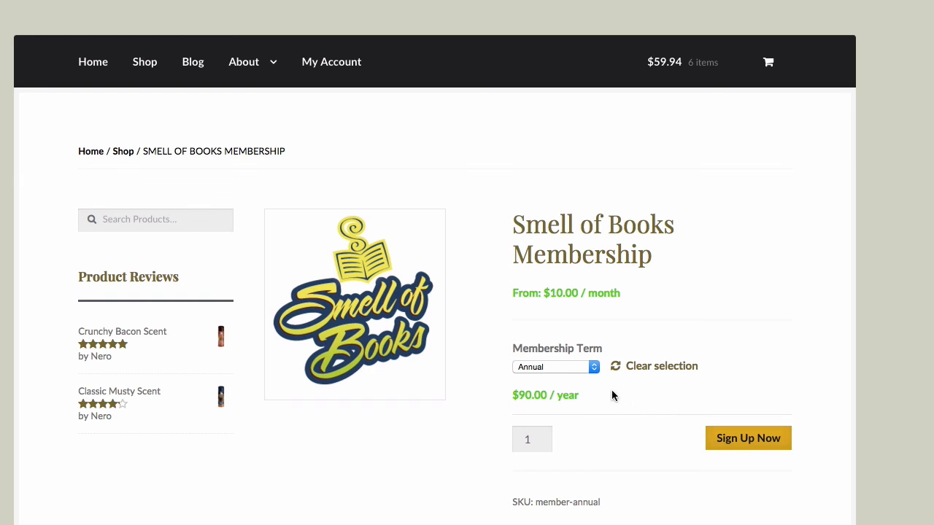
{"action": "left_click", "coordinate": [556, 367]}
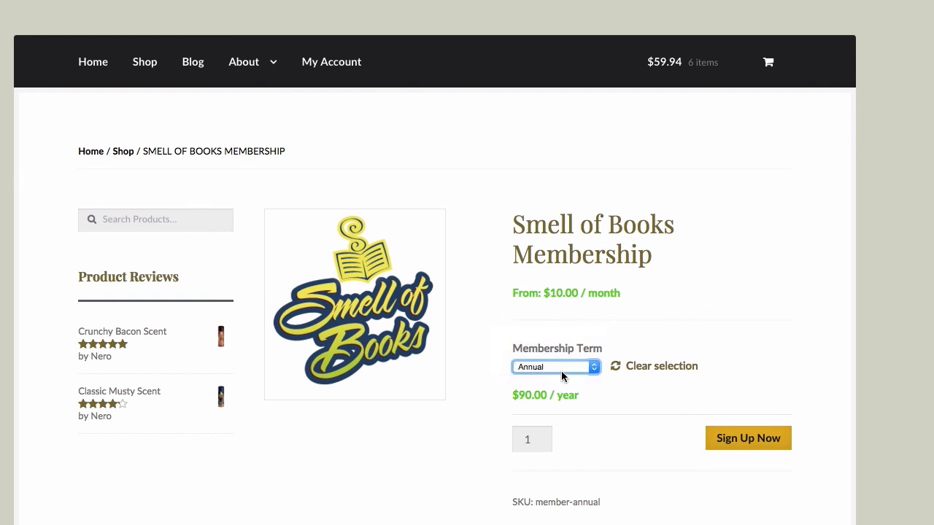
{"action": "left_click", "coordinate": [555, 367]}
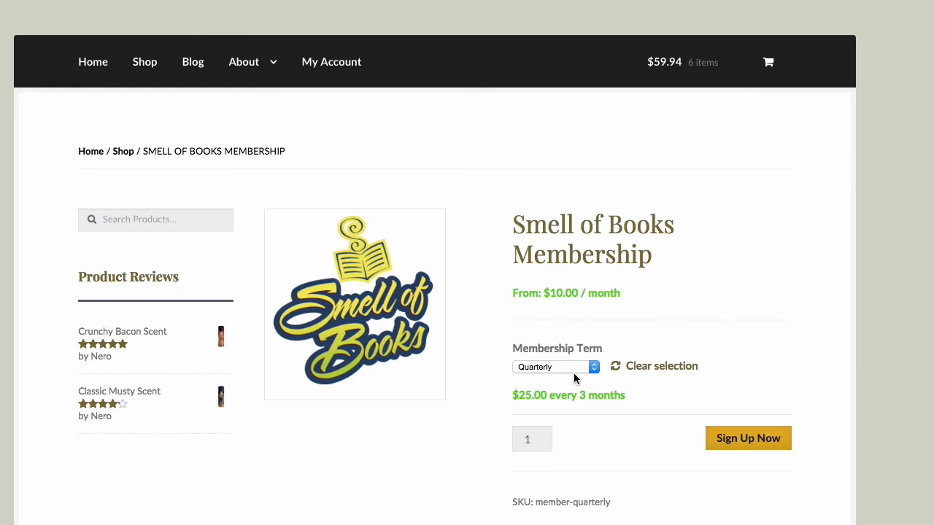
{"action": "left_click", "coordinate": [556, 367]}
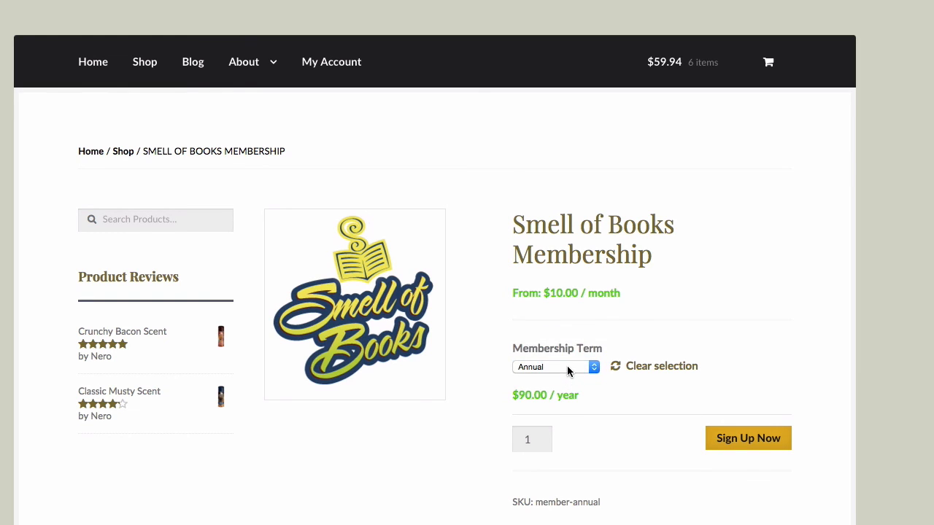
{"action": "left_click", "coordinate": [555, 367]}
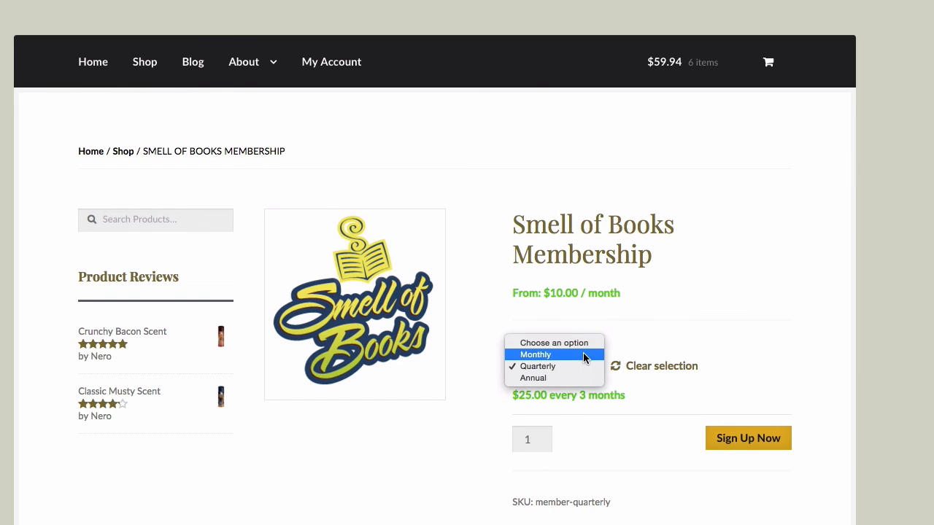
{"action": "left_click", "coordinate": [535, 355]}
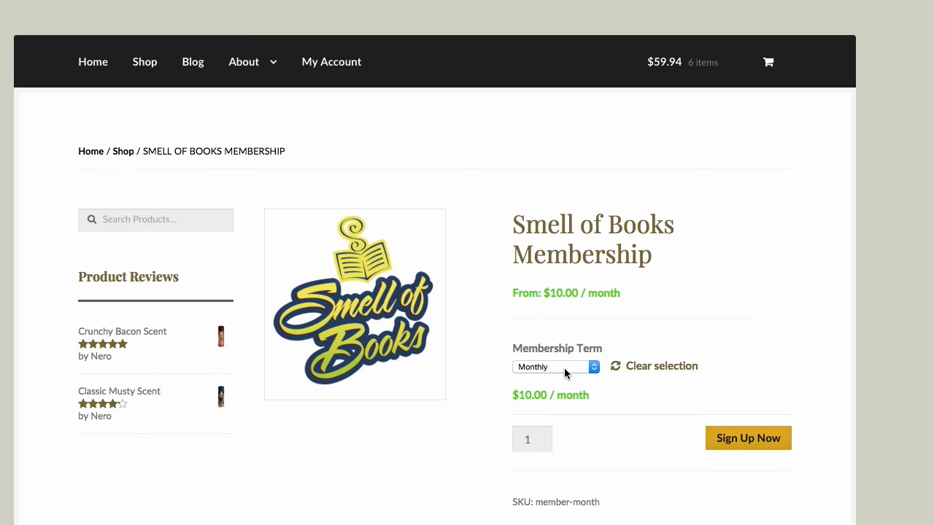
{"action": "mouse_move", "coordinate": [739, 342]}
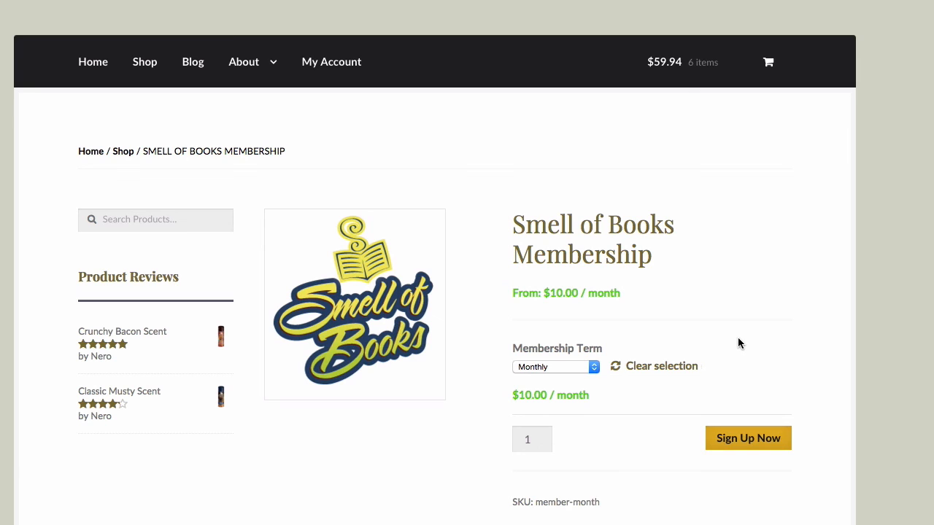